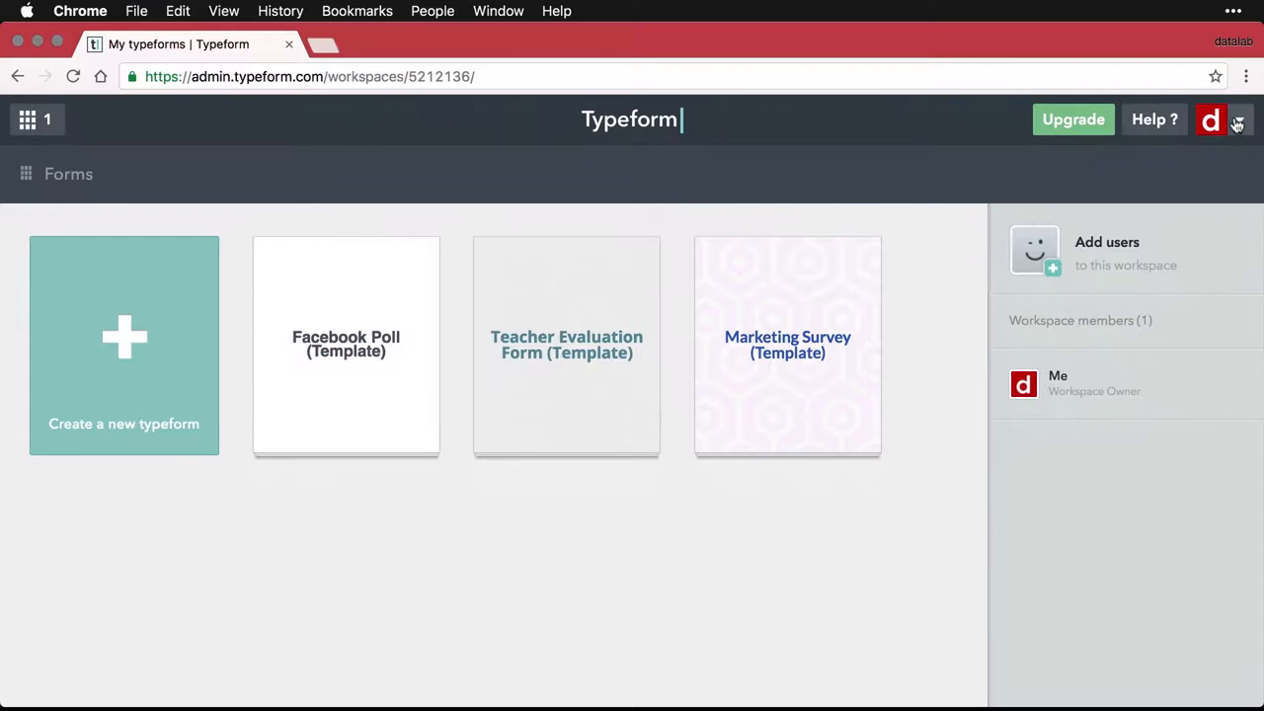
Start a new typeform using the 'Use a template' option.
{"action": "scroll", "scroll_direction": "down", "scroll_amount": 3}
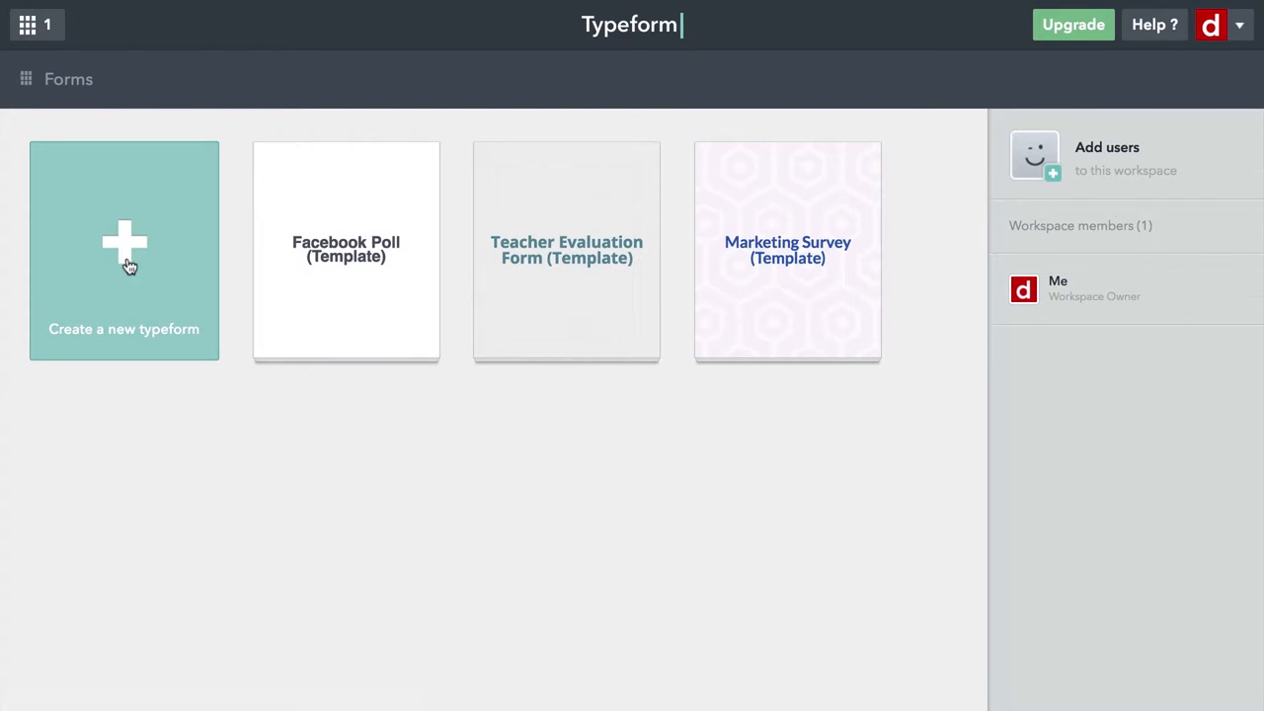
{"action": "mouse_move", "coordinate": [123, 247]}
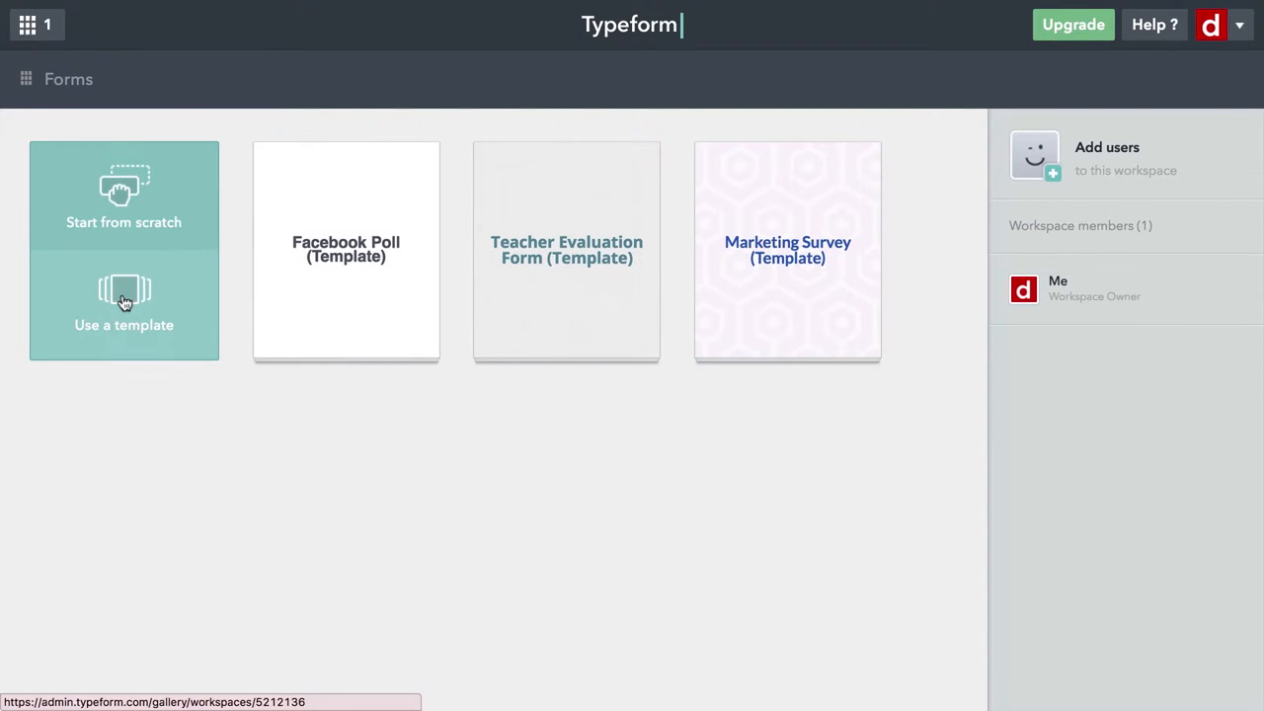
{"action": "left_click", "coordinate": [122, 306]}
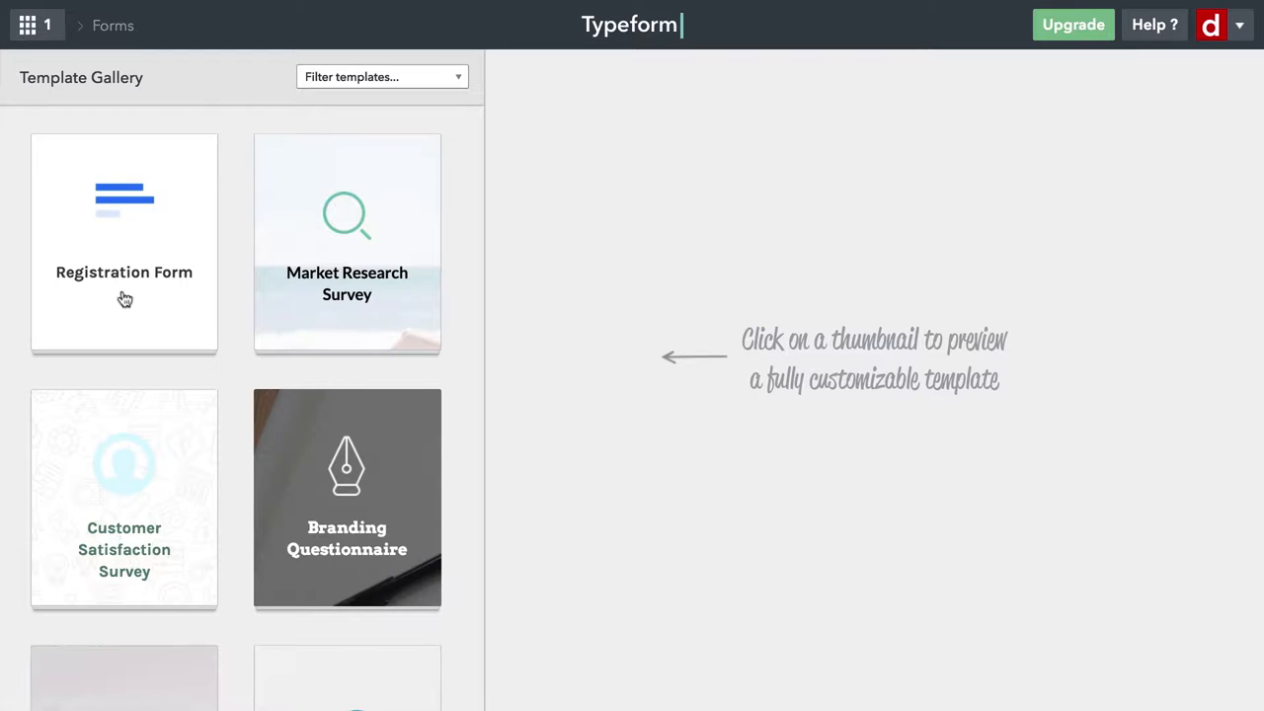
Preview the Registration Form template and use it for a new form.
{"action": "left_click", "coordinate": [123, 241]}
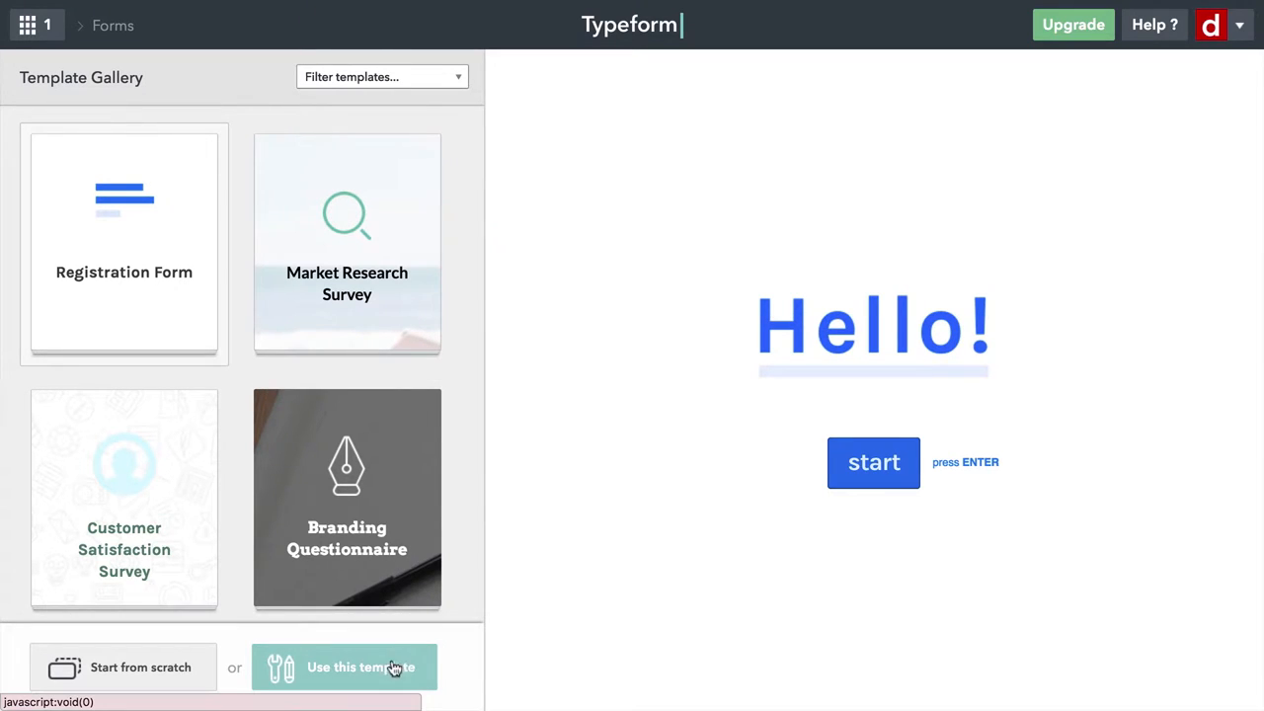
{"action": "left_click", "coordinate": [359, 667]}
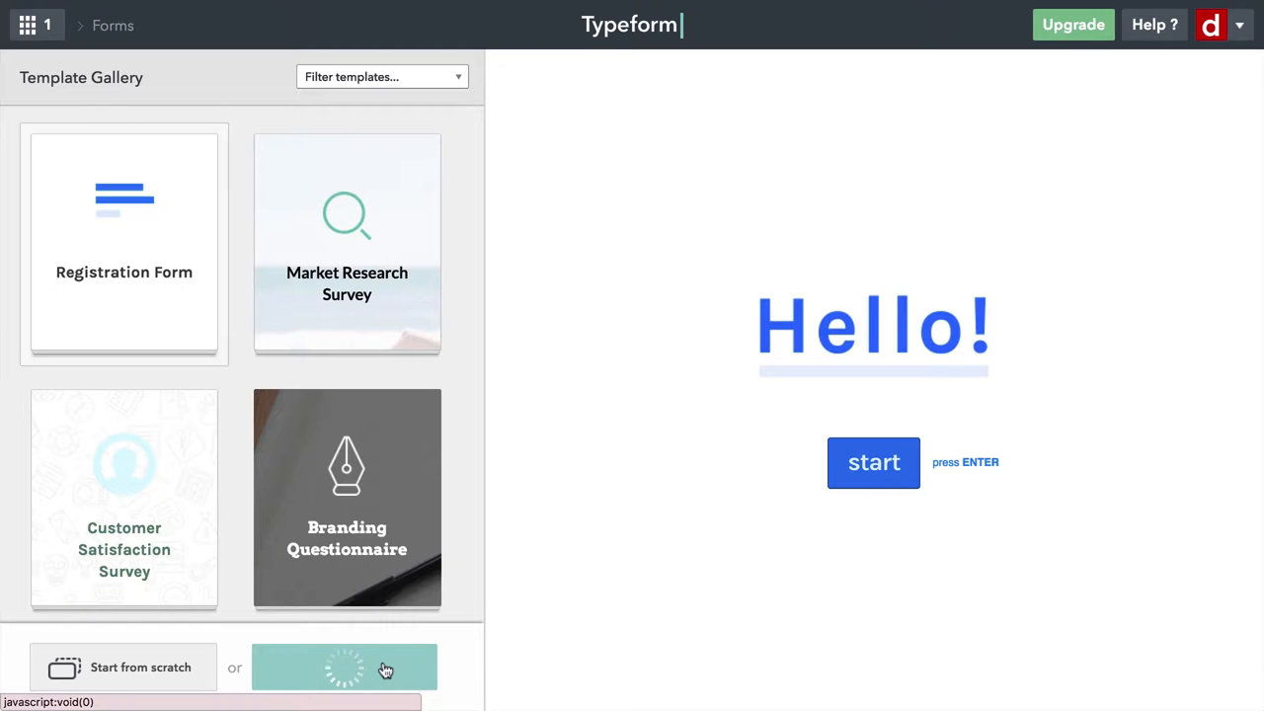
Load the Registration Form template into the Build editor.
{"action": "left_click", "coordinate": [344, 668]}
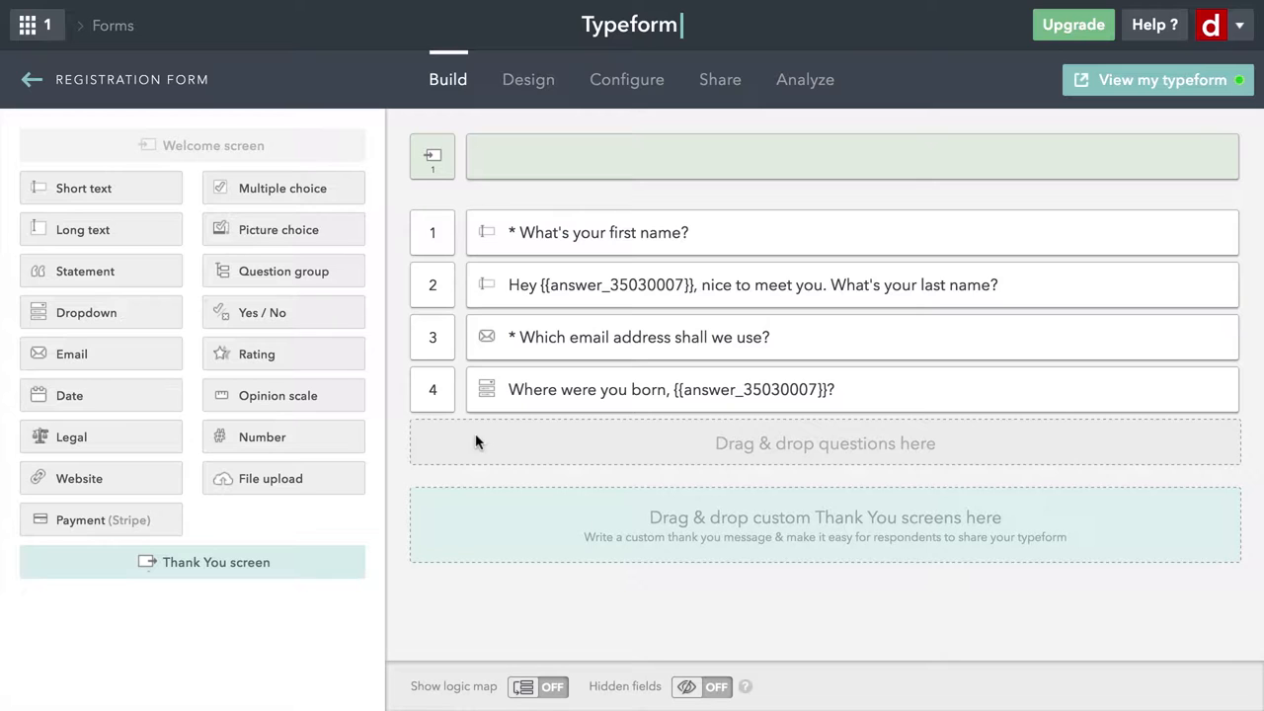
{"action": "mouse_move", "coordinate": [502, 166]}
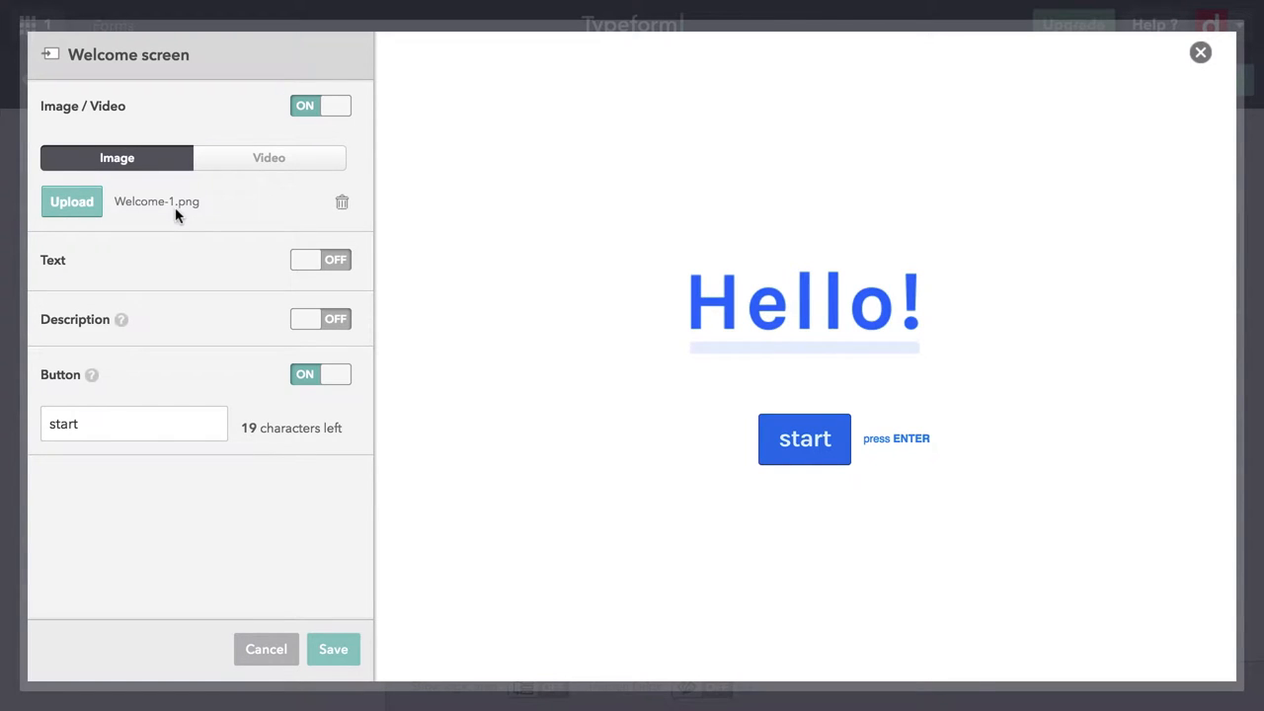
{"action": "left_click", "coordinate": [320, 106]}
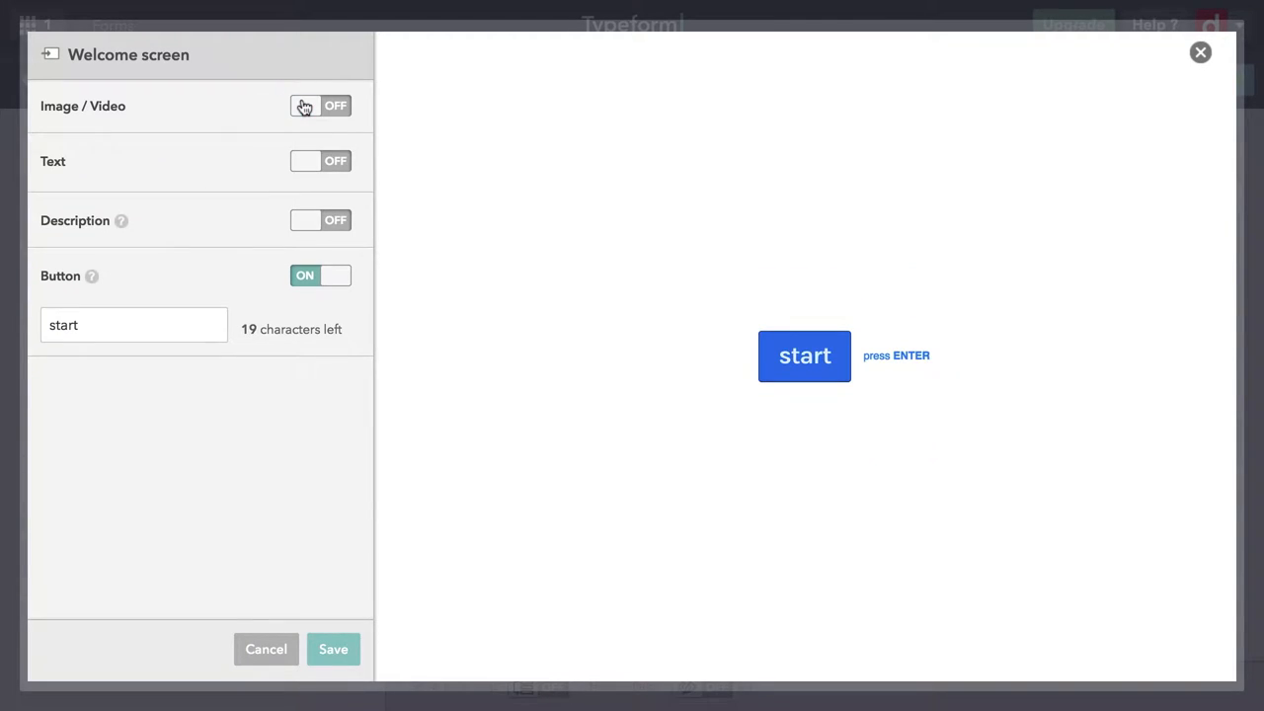
{"action": "left_click", "coordinate": [320, 107]}
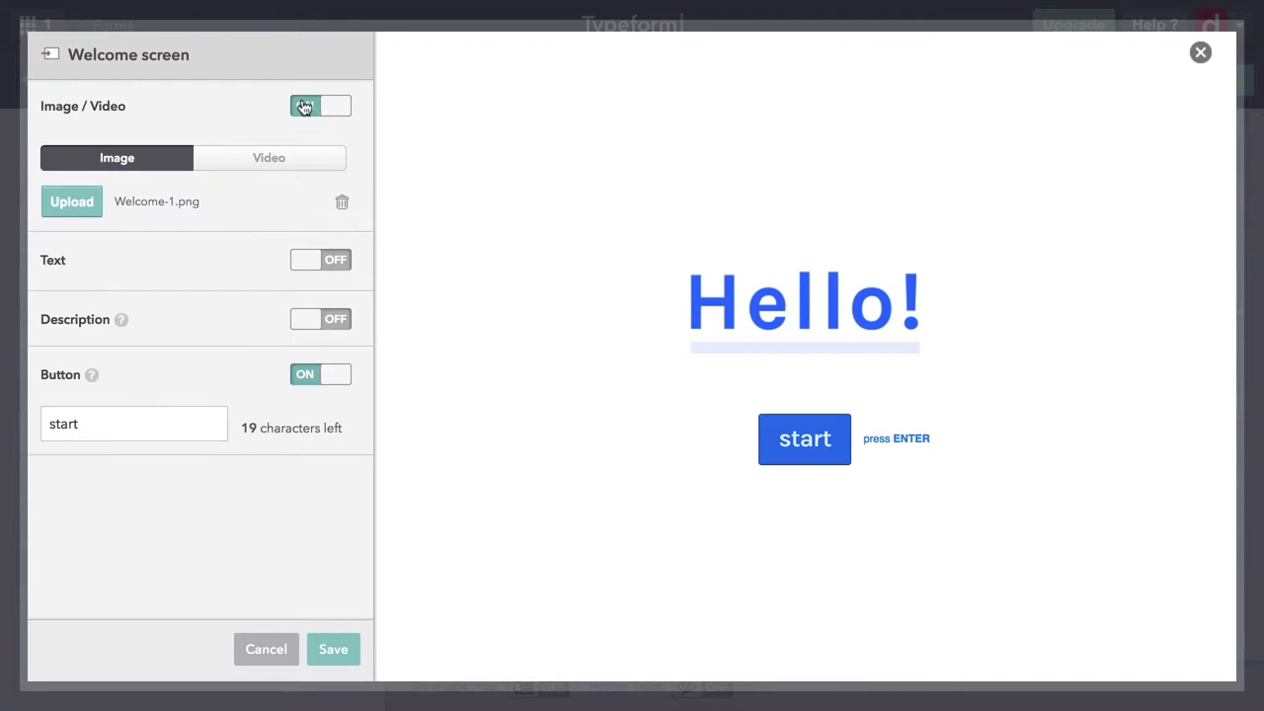
{"action": "left_click", "coordinate": [320, 106]}
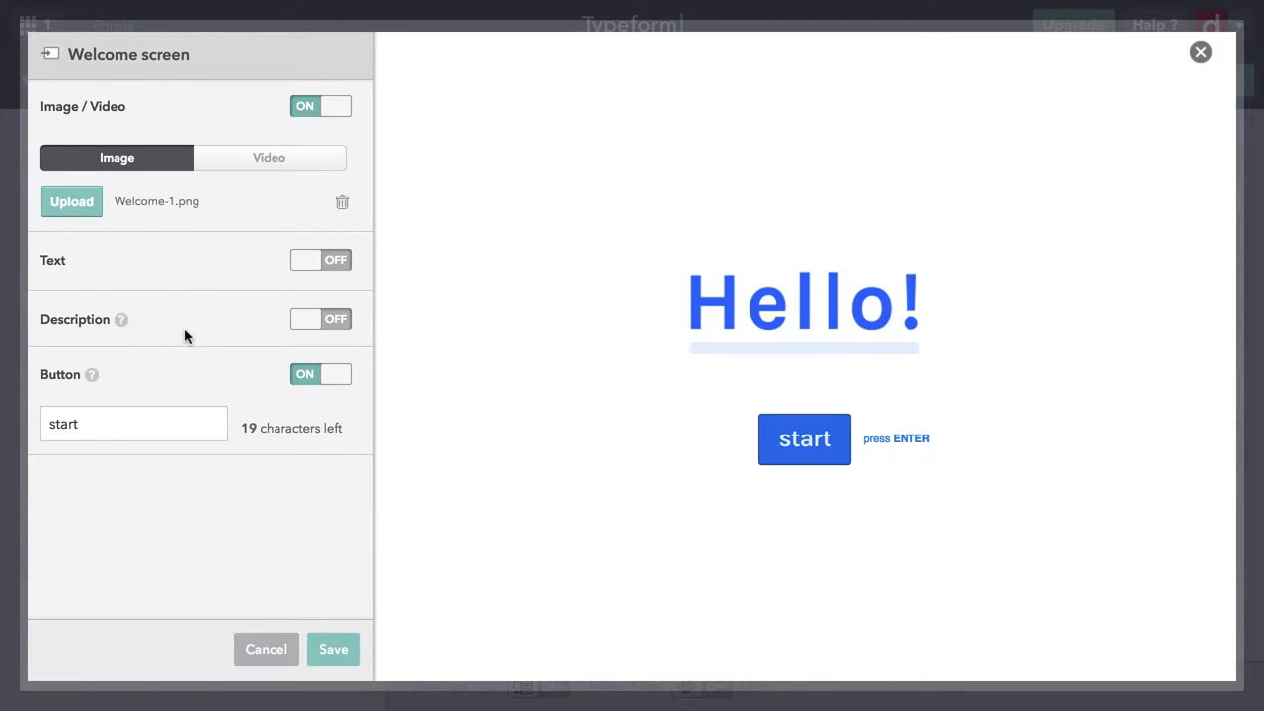
{"action": "left_click", "coordinate": [135, 423]}
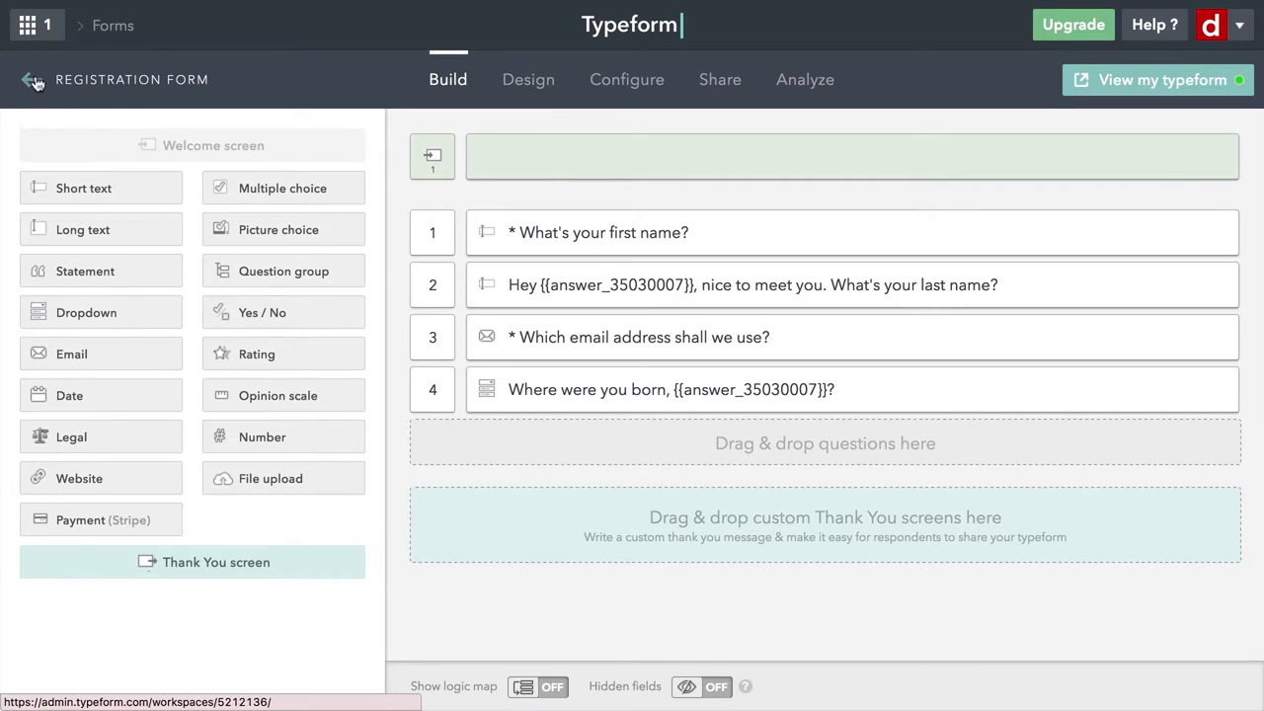
Return to the workspace form list and reopen the template gallery.
{"action": "left_click", "coordinate": [32, 79]}
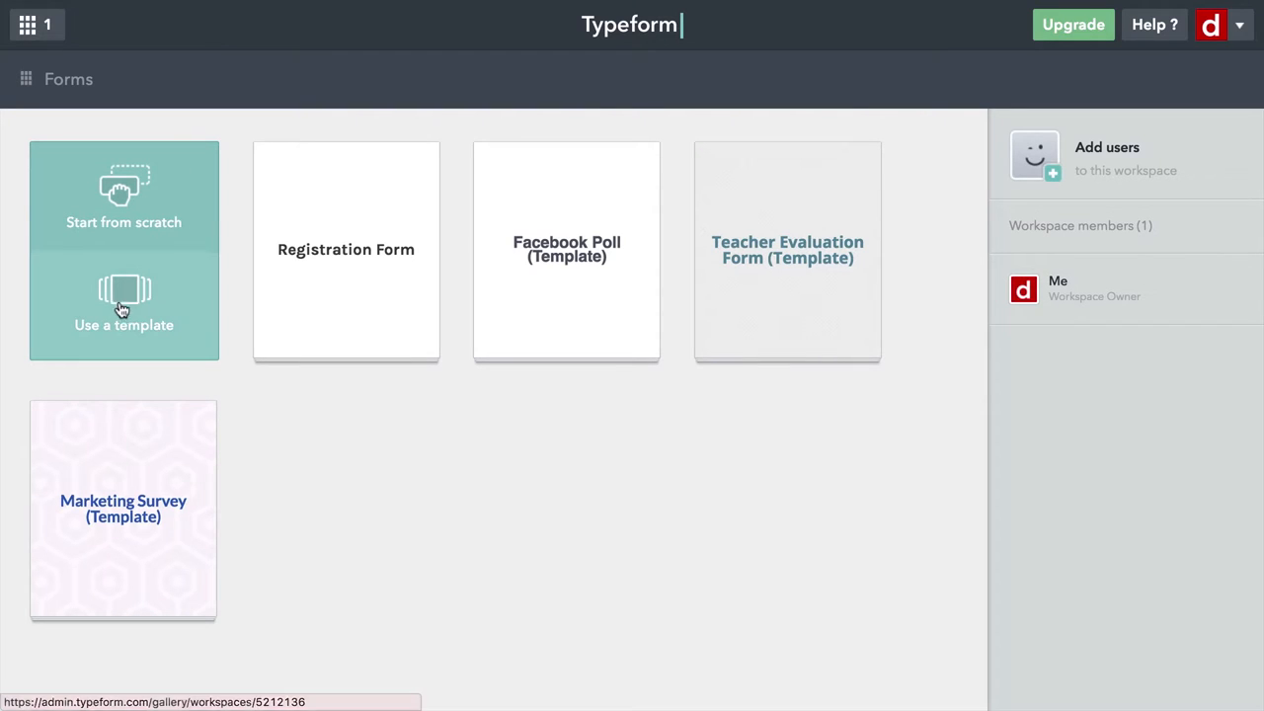
{"action": "left_click", "coordinate": [123, 304]}
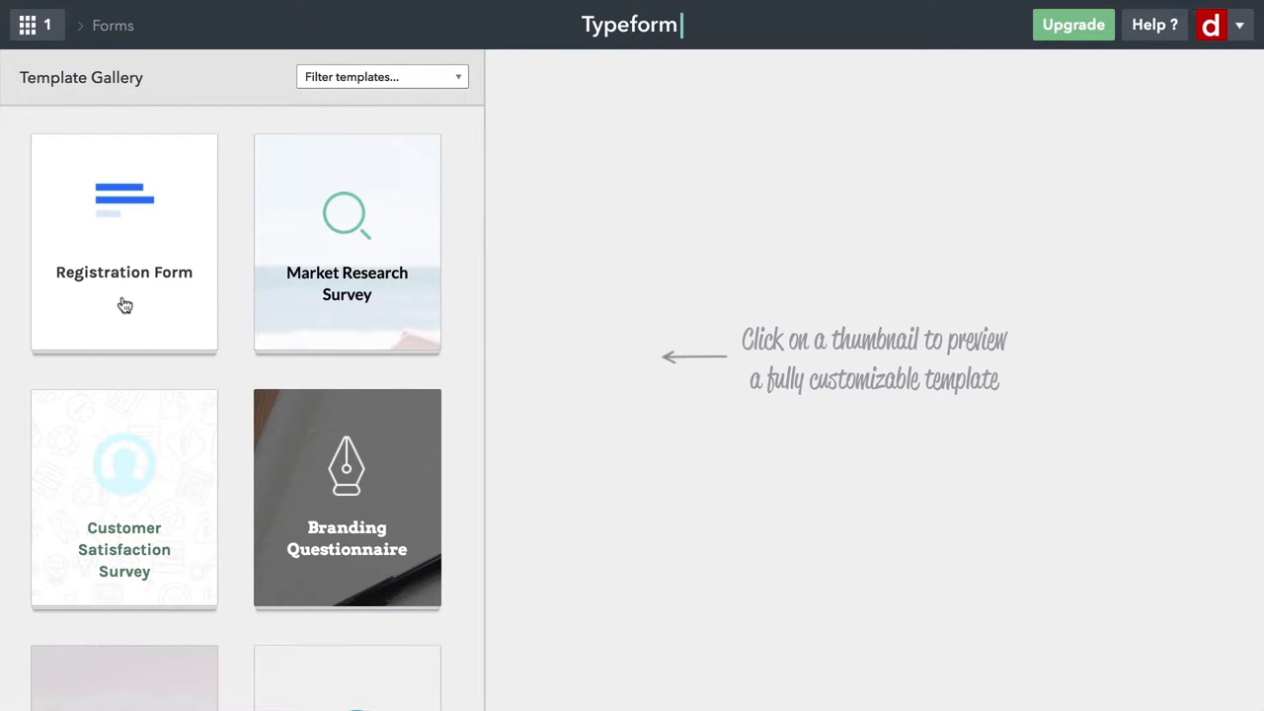
{"action": "mouse_move", "coordinate": [190, 490]}
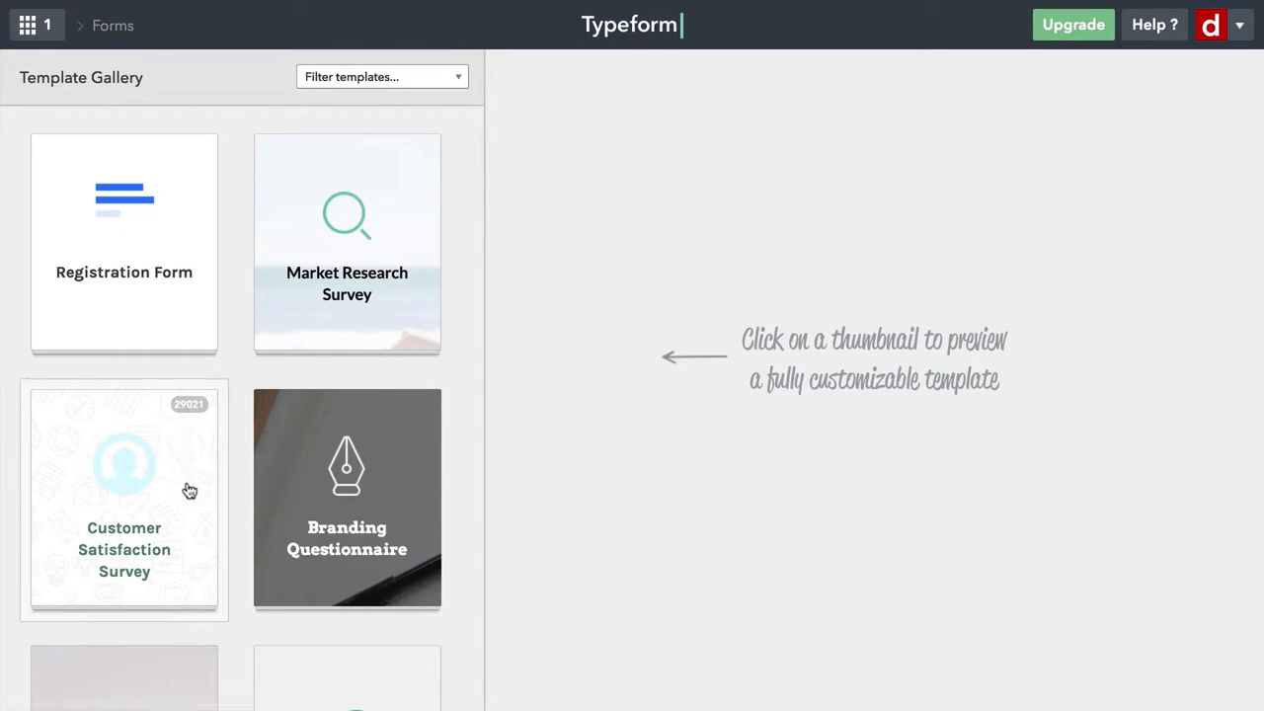
{"action": "mouse_move", "coordinate": [188, 525]}
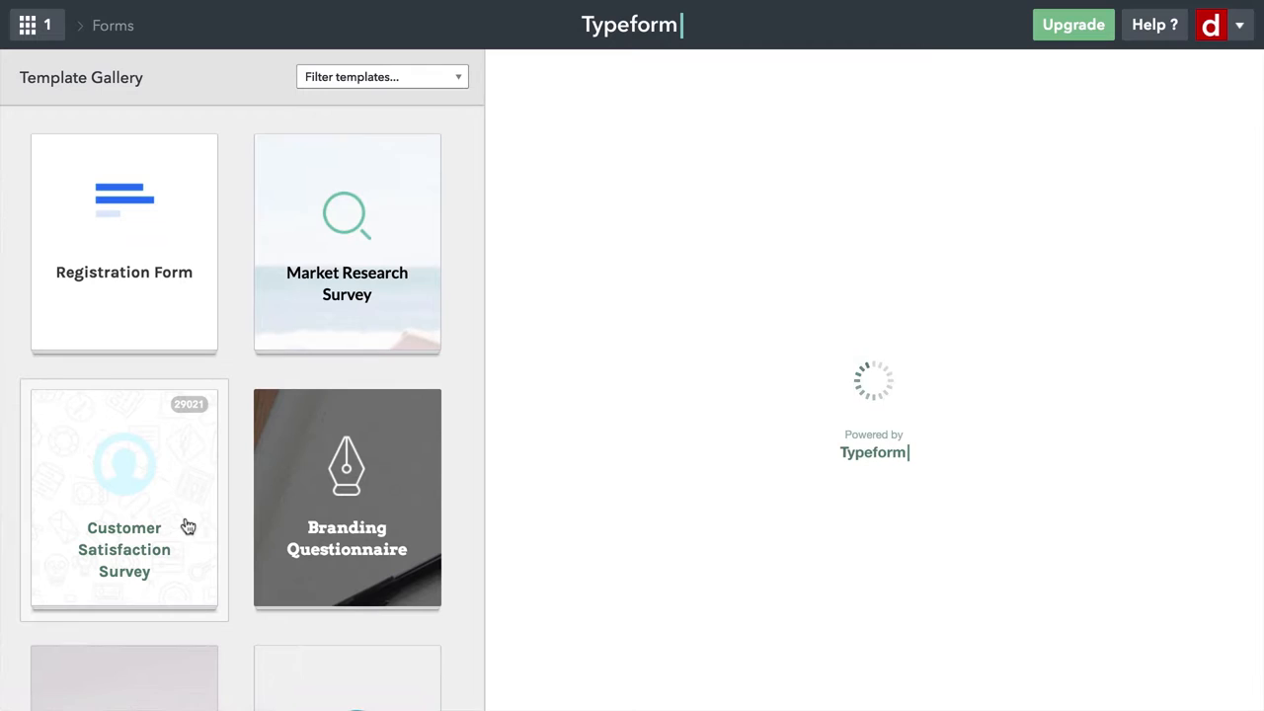
Preview the Customer Satisfaction Survey template in the gallery.
{"action": "left_click", "coordinate": [123, 497]}
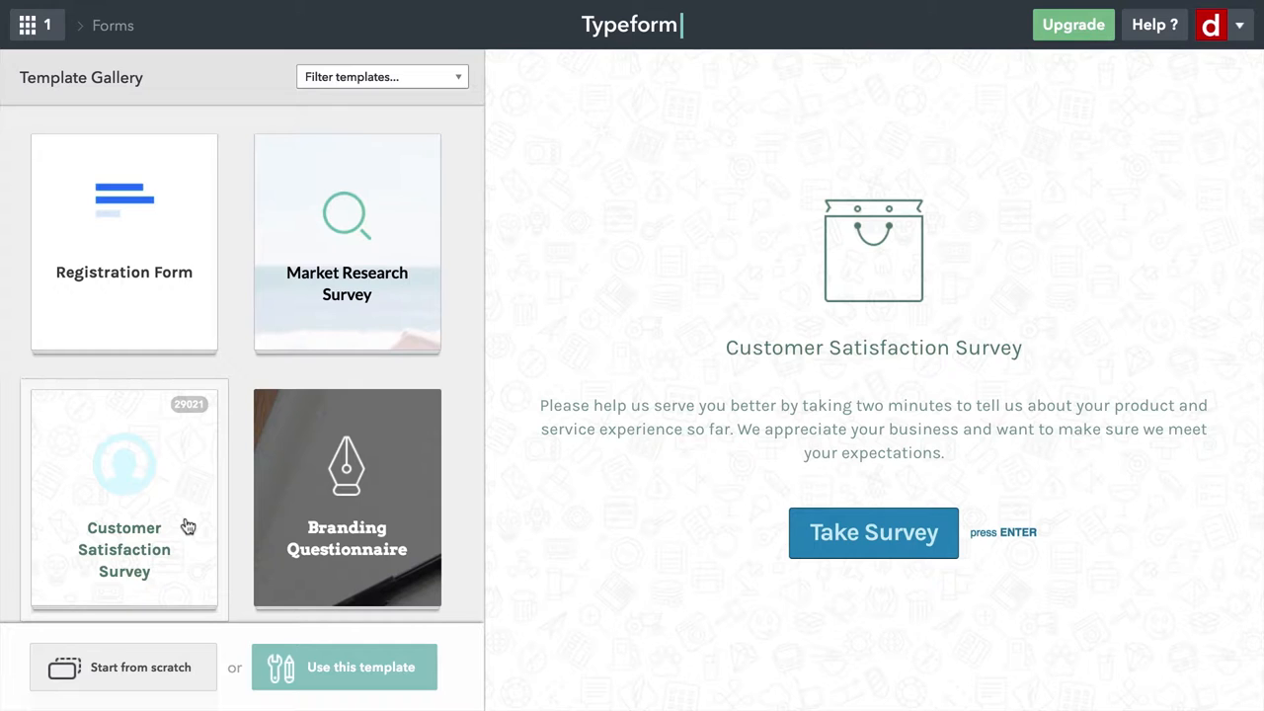
{"action": "mouse_move", "coordinate": [383, 510]}
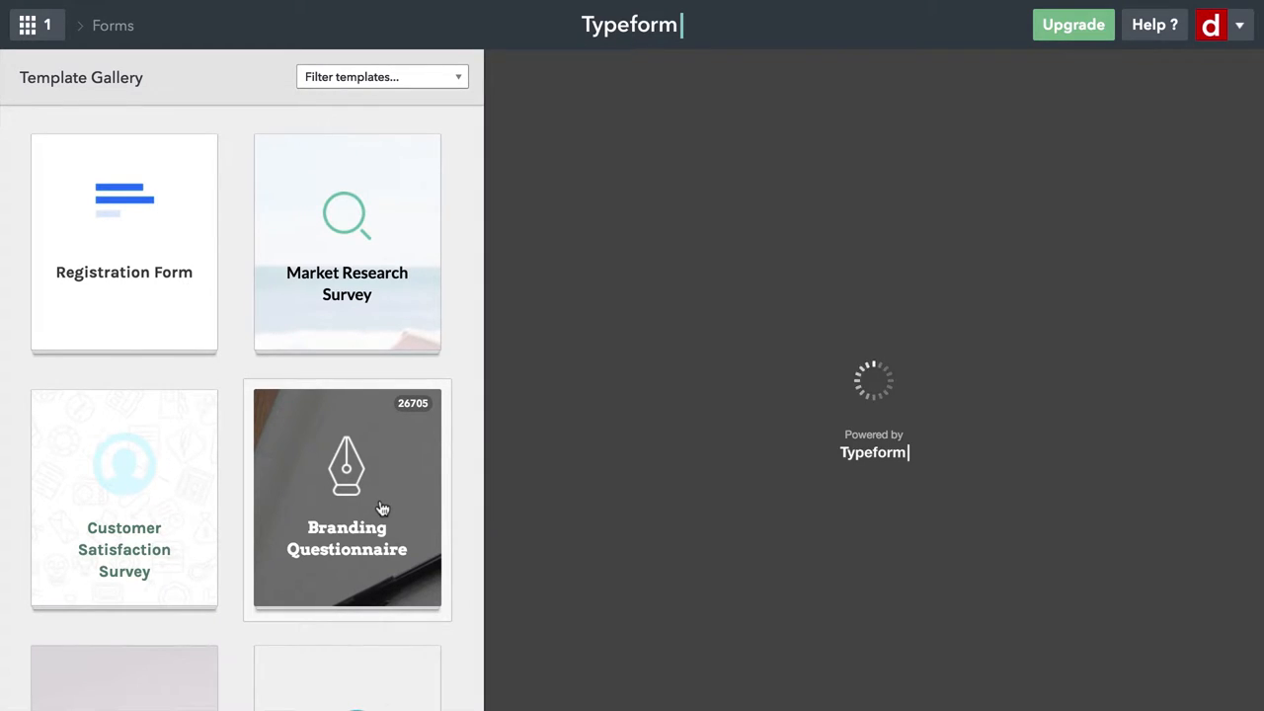
Preview the Branding Questionnaire template and browse further down the gallery.
{"action": "left_click", "coordinate": [348, 498]}
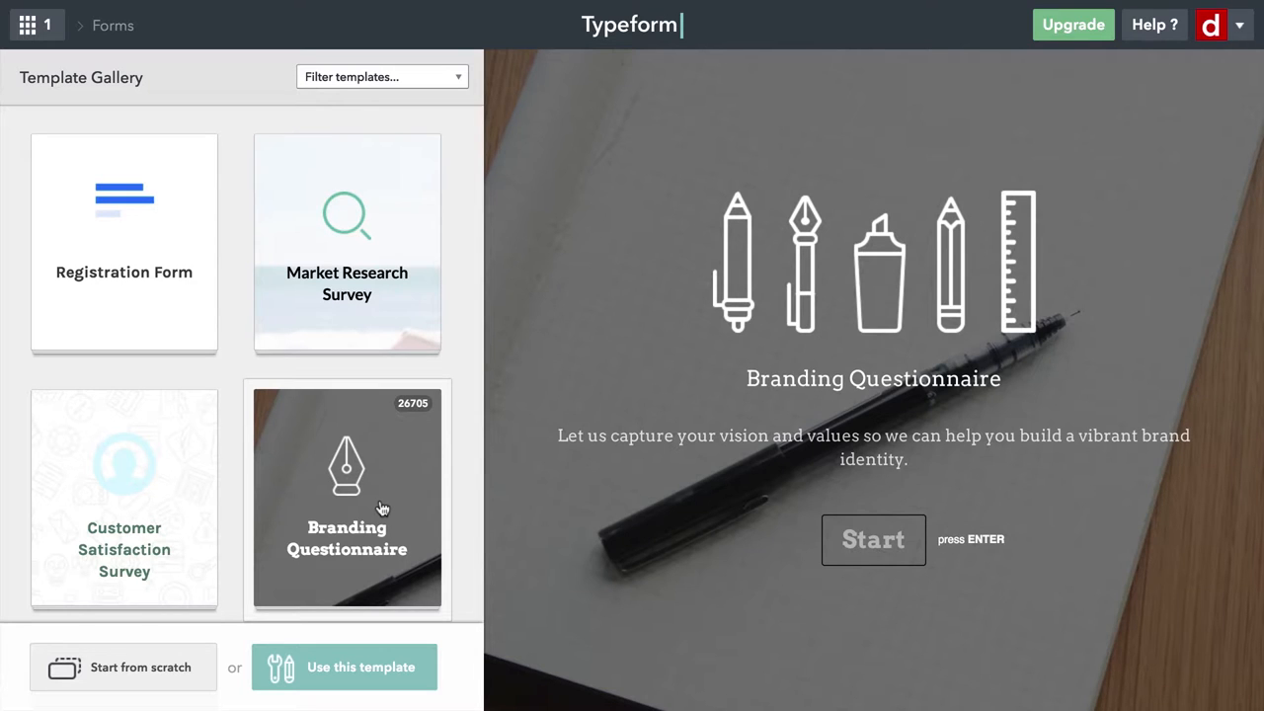
{"action": "scroll", "scroll_direction": "down", "scroll_amount": 3}
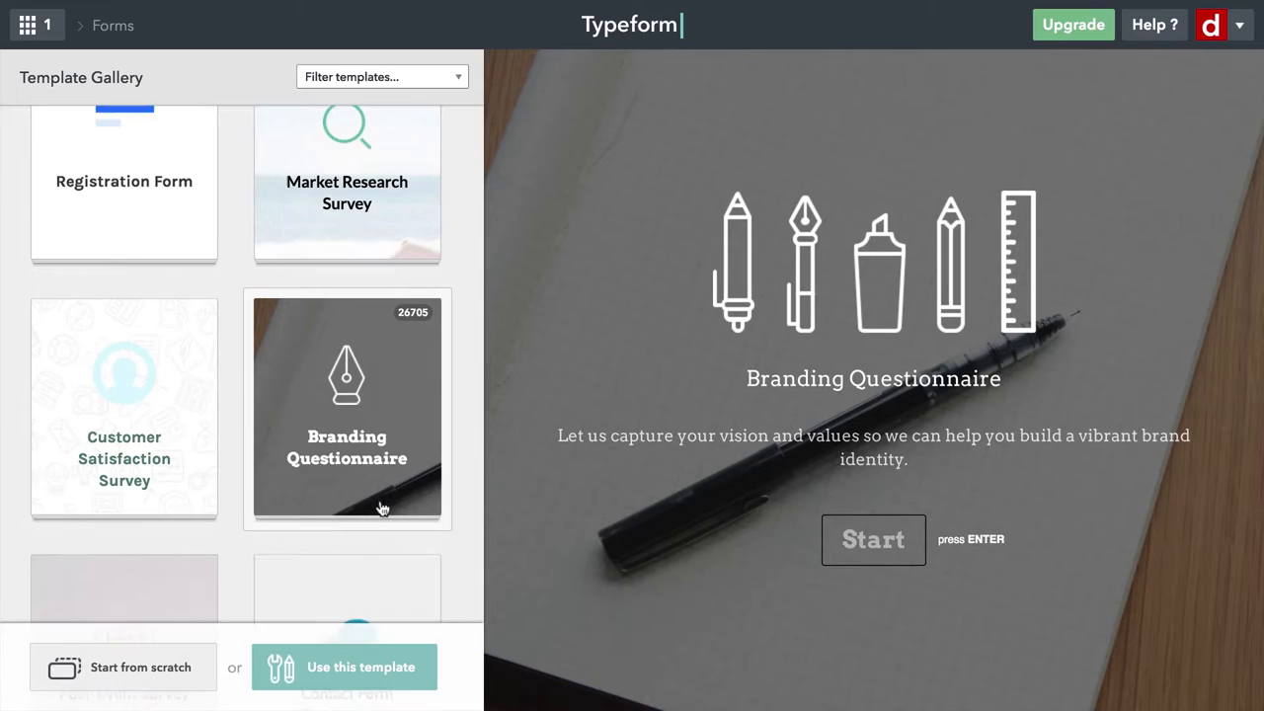
{"action": "scroll", "scroll_direction": "down", "scroll_amount": 3}
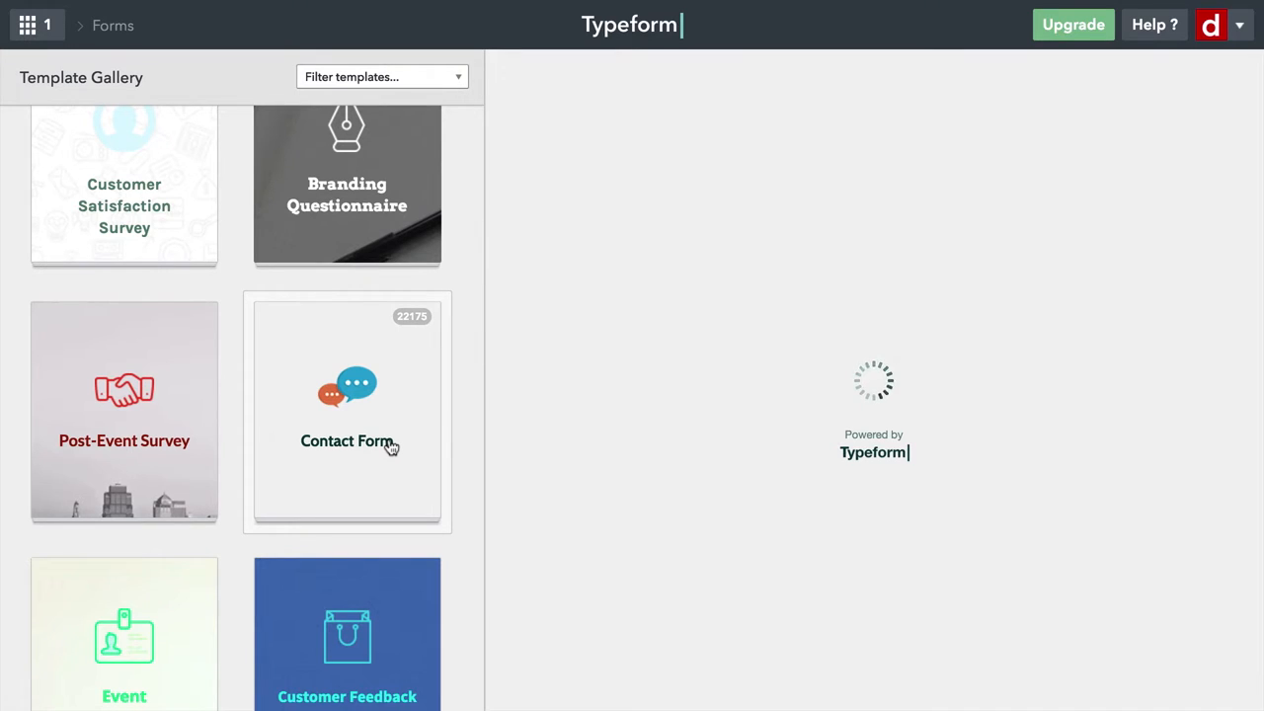
Preview the Contact Form template and browse further down the gallery.
{"action": "left_click", "coordinate": [348, 411]}
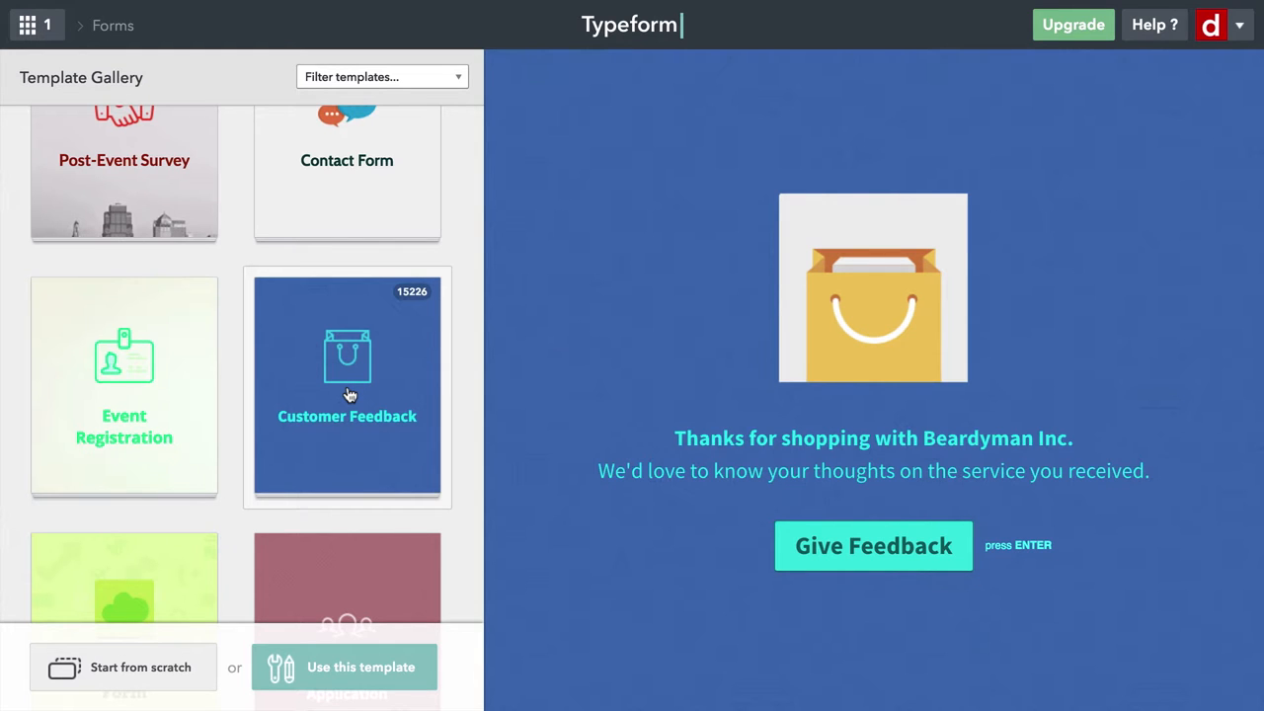
{"action": "scroll", "scroll_direction": "down", "scroll_amount": 3}
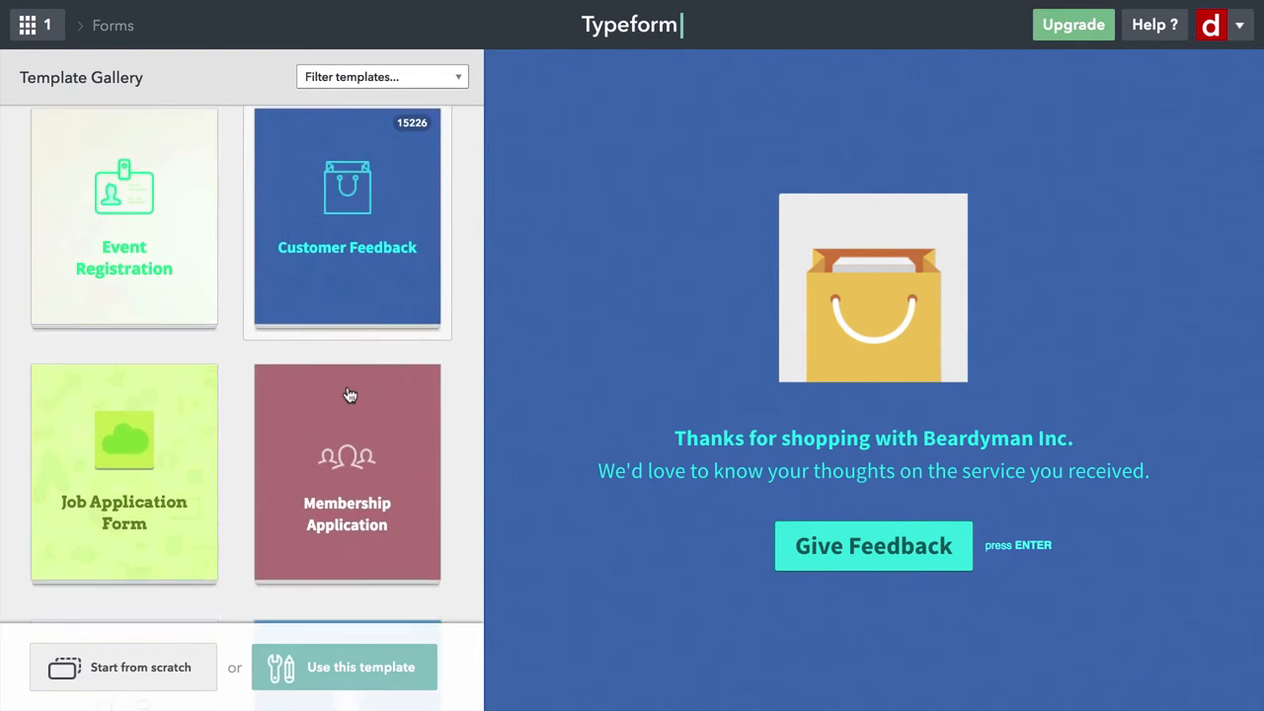
{"action": "scroll", "scroll_direction": "down", "scroll_amount": 3}
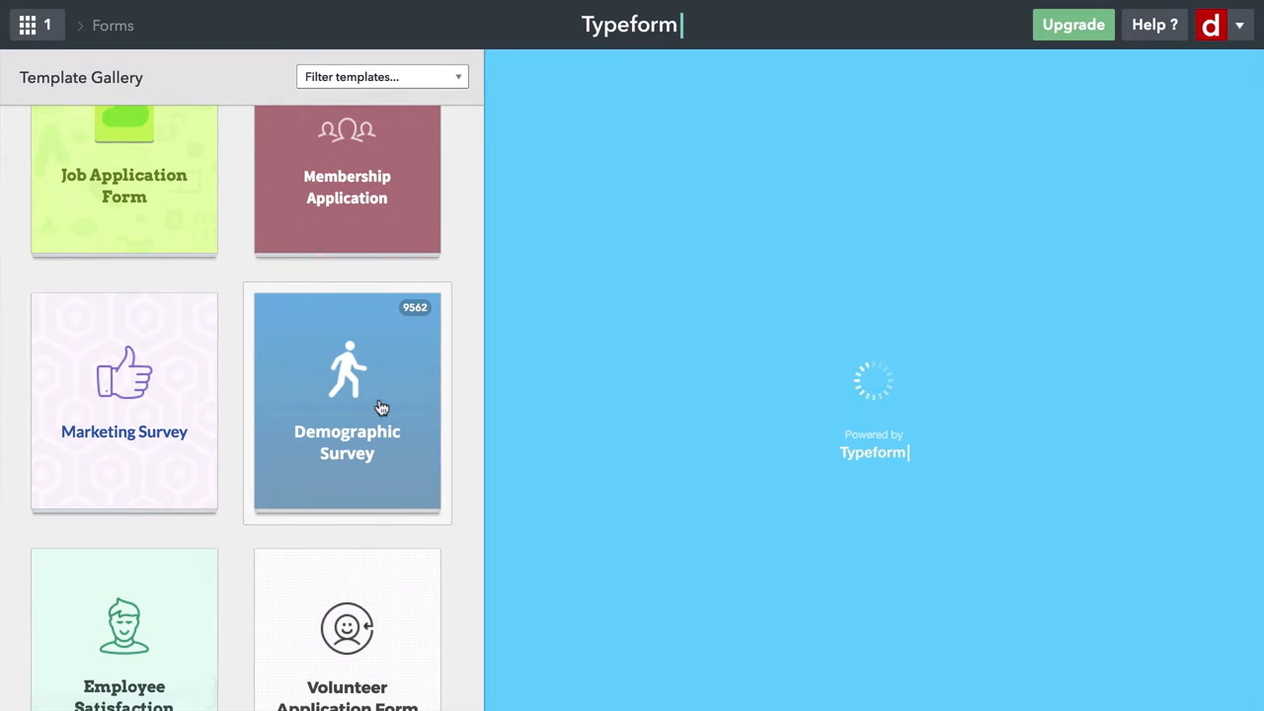
Preview the Demographic Survey template in the gallery.
{"action": "left_click", "coordinate": [347, 403]}
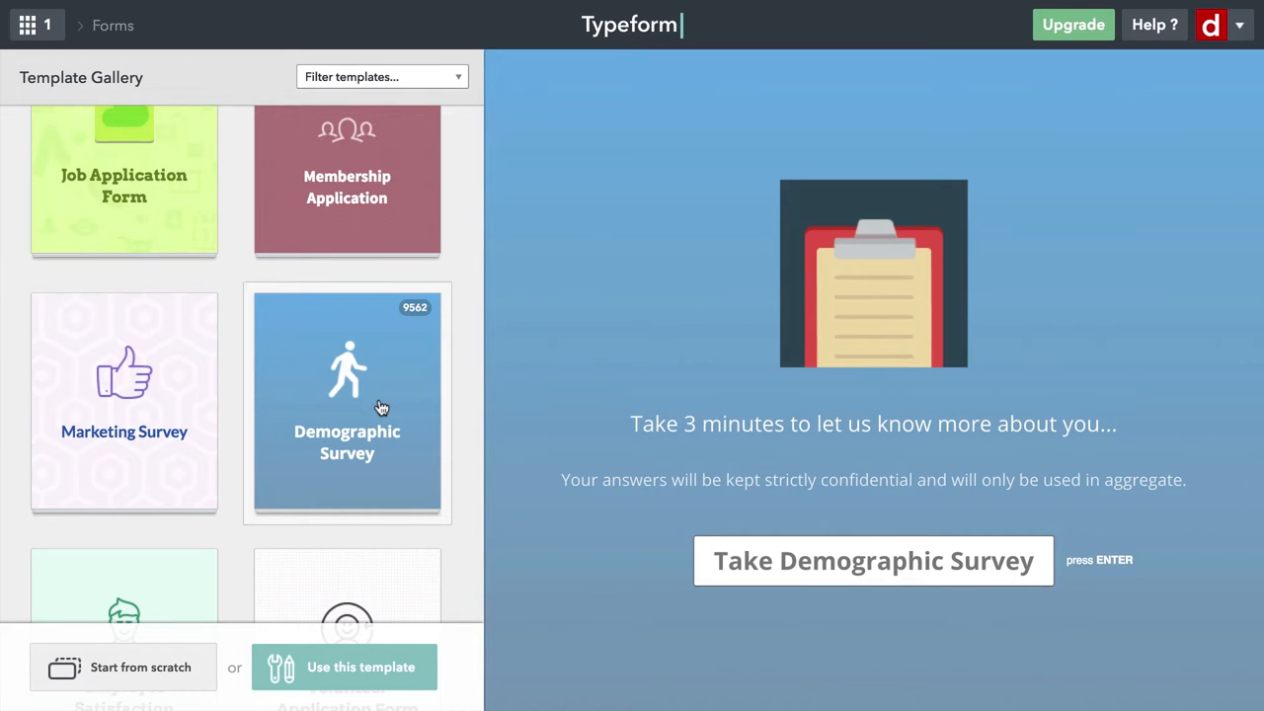
{"action": "scroll", "scroll_direction": "down", "scroll_amount": 3}
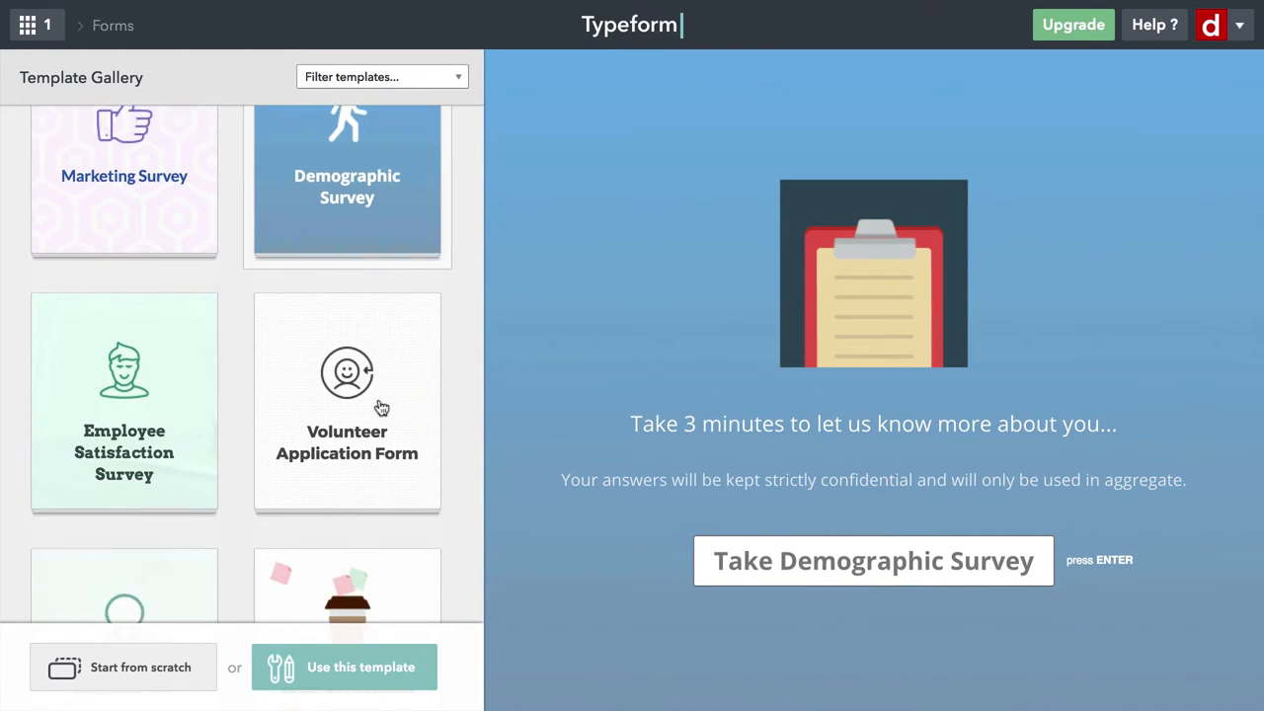
Browse down past Lead Generation and preview the Trivia Quiz template.
{"action": "scroll", "scroll_direction": "down", "scroll_amount": 3}
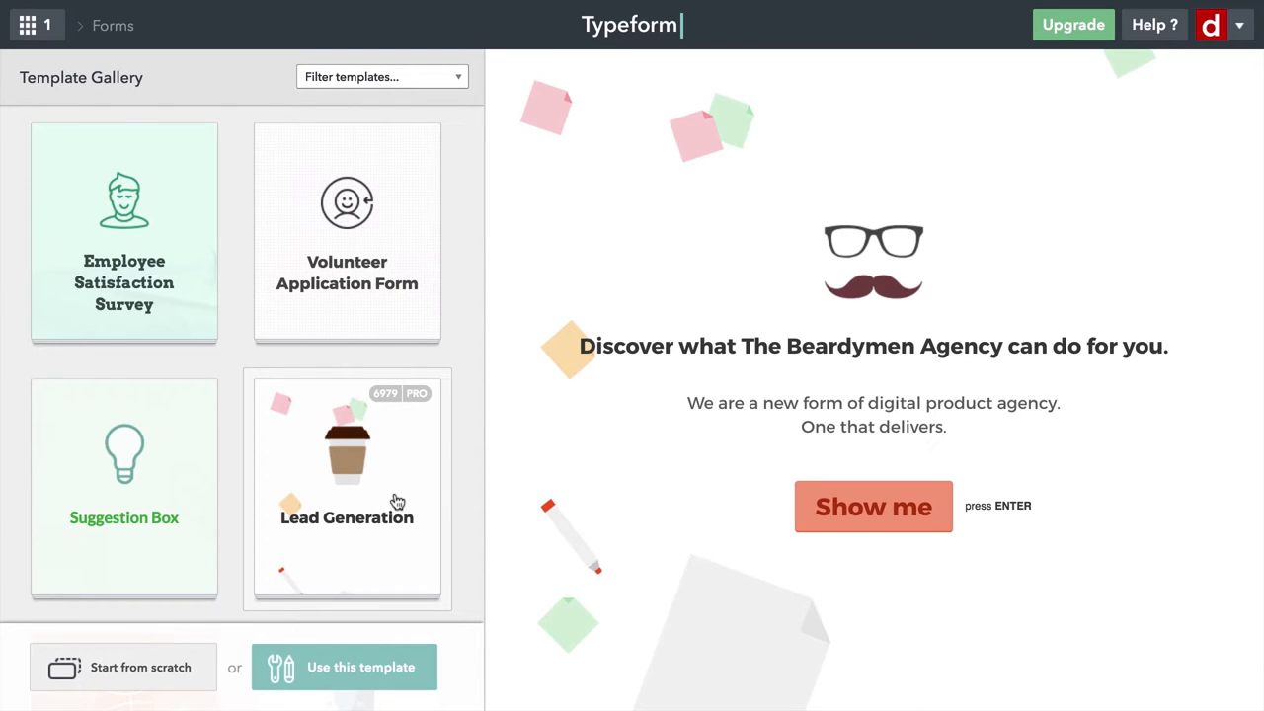
{"action": "scroll", "scroll_direction": "down", "scroll_amount": 3}
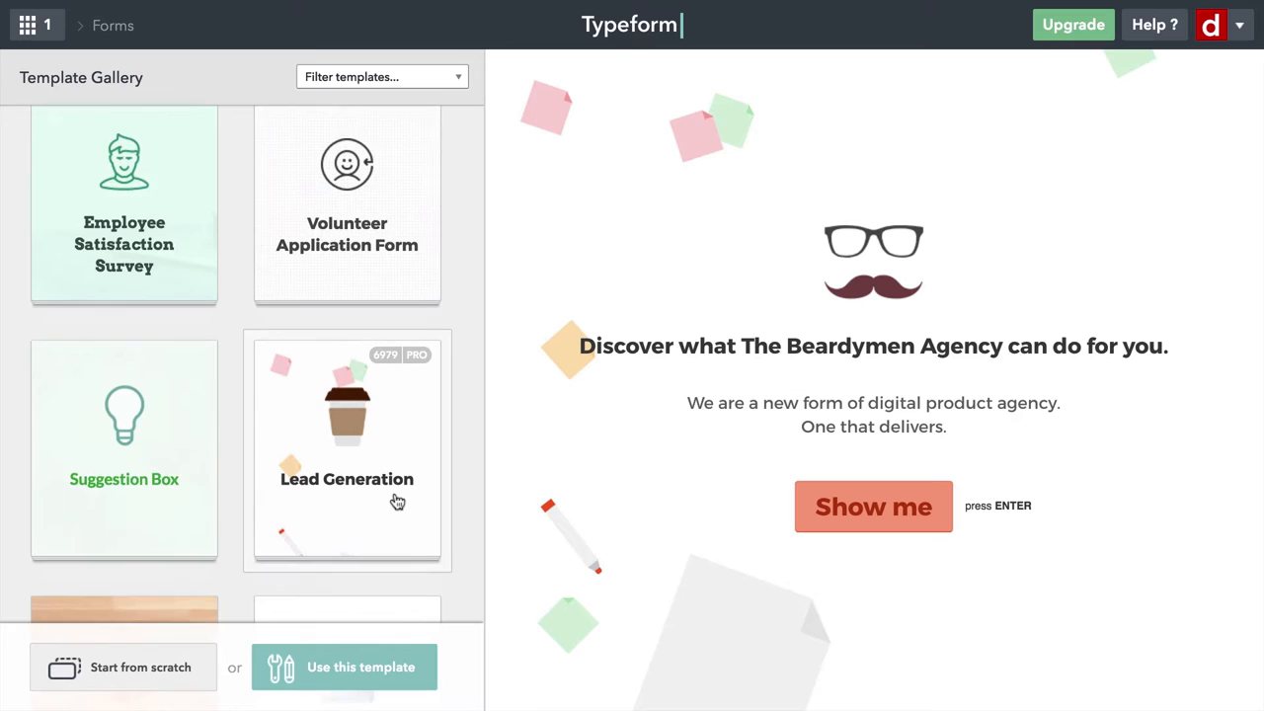
{"action": "scroll", "scroll_direction": "down", "scroll_amount": 3}
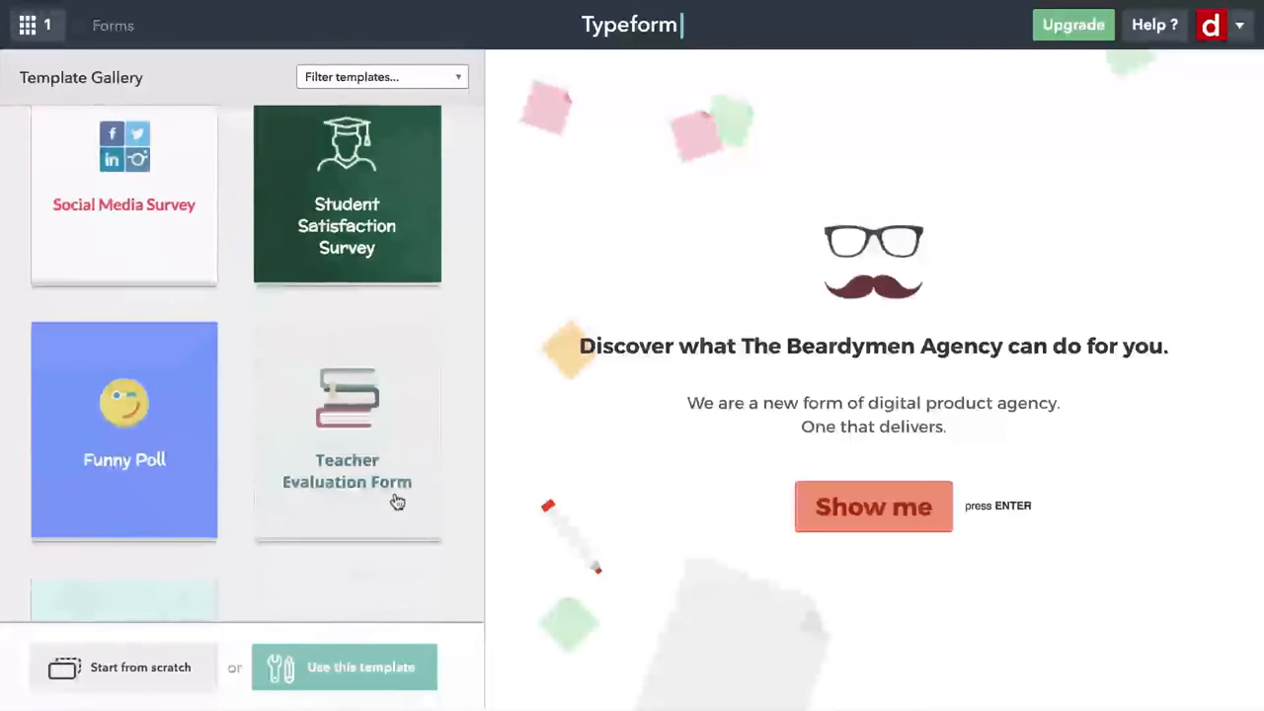
{"action": "scroll", "scroll_direction": "down", "scroll_amount": 3}
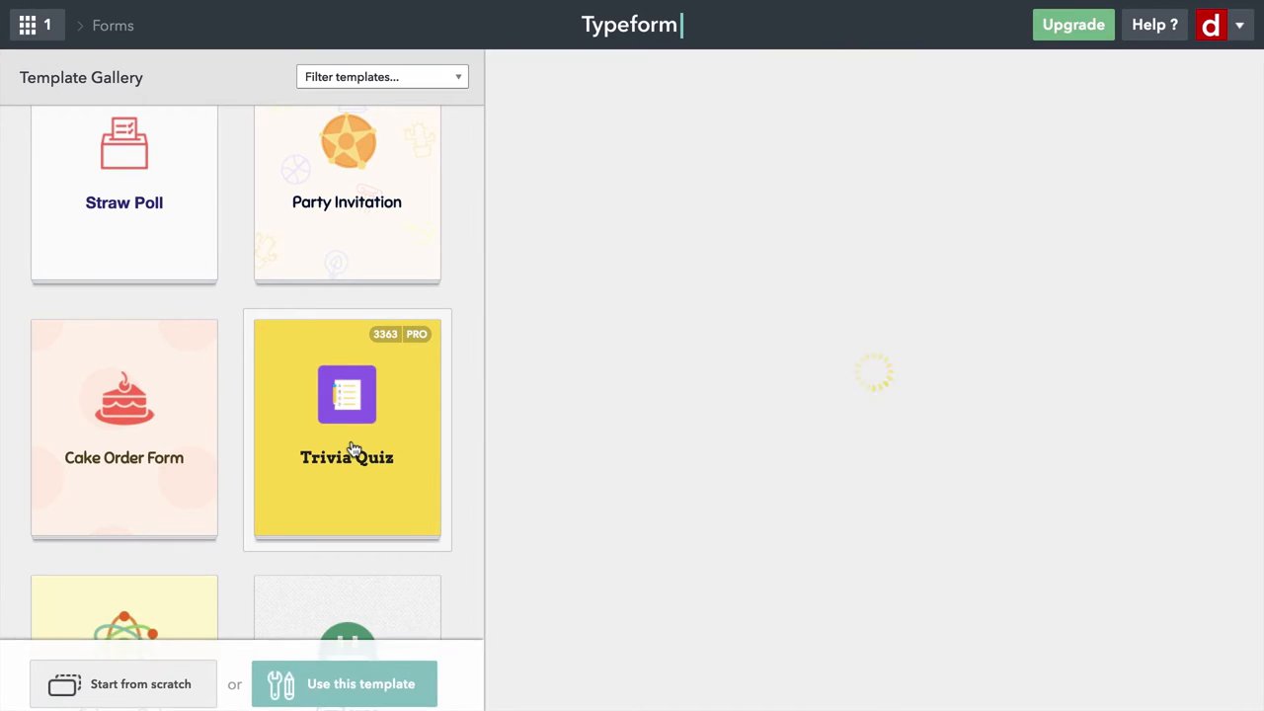
{"action": "left_click", "coordinate": [348, 428]}
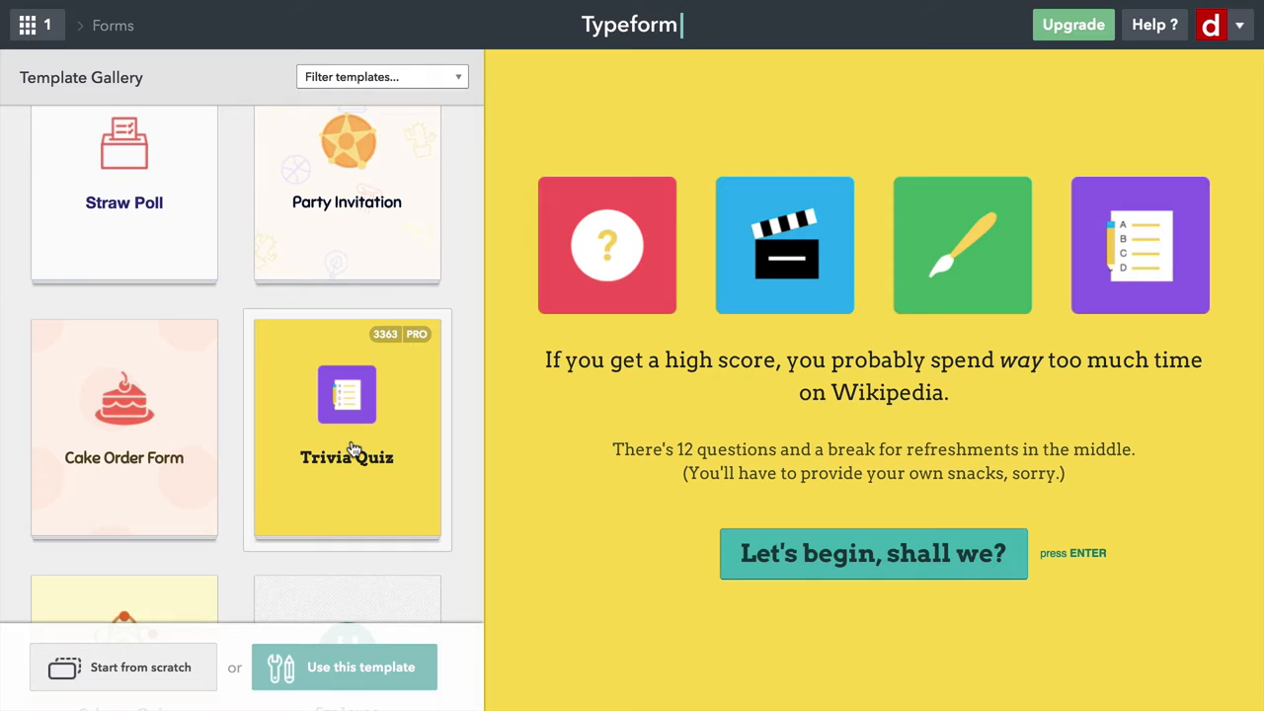
{"action": "mouse_move", "coordinate": [146, 162]}
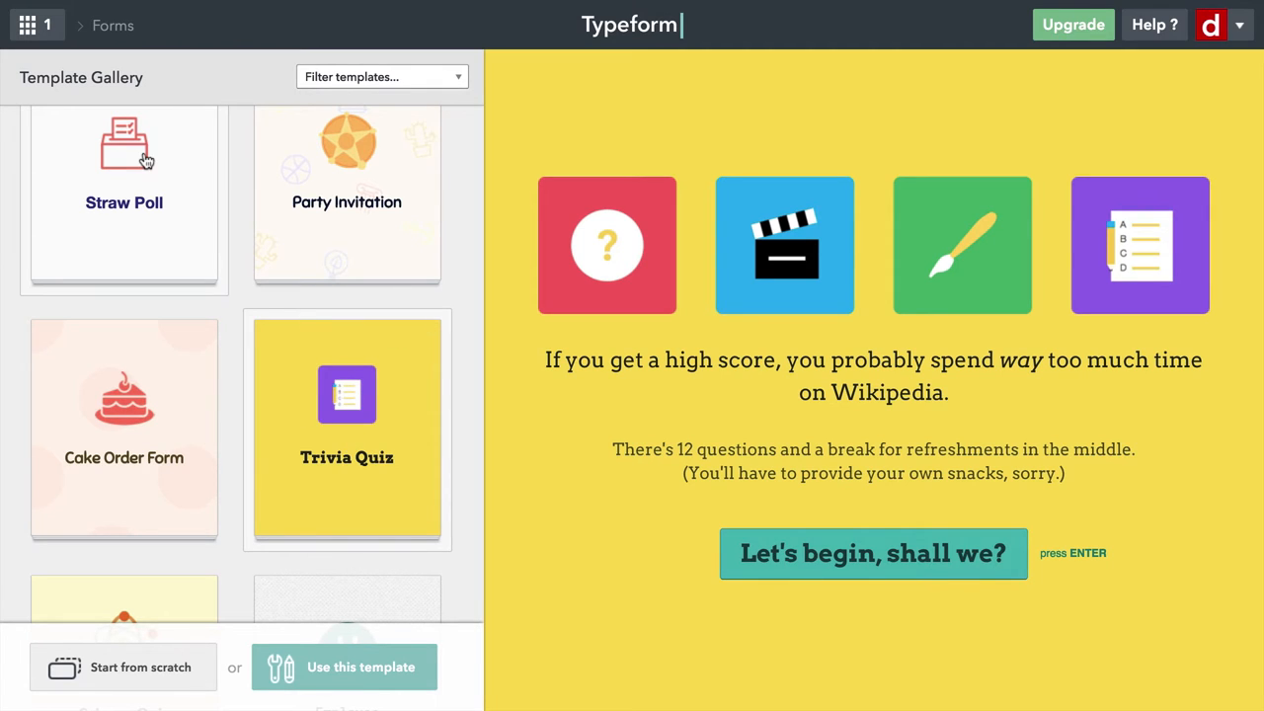
Switch to the Forms workspace and reopen the Registration Form for editing.
{"action": "left_click", "coordinate": [27, 23]}
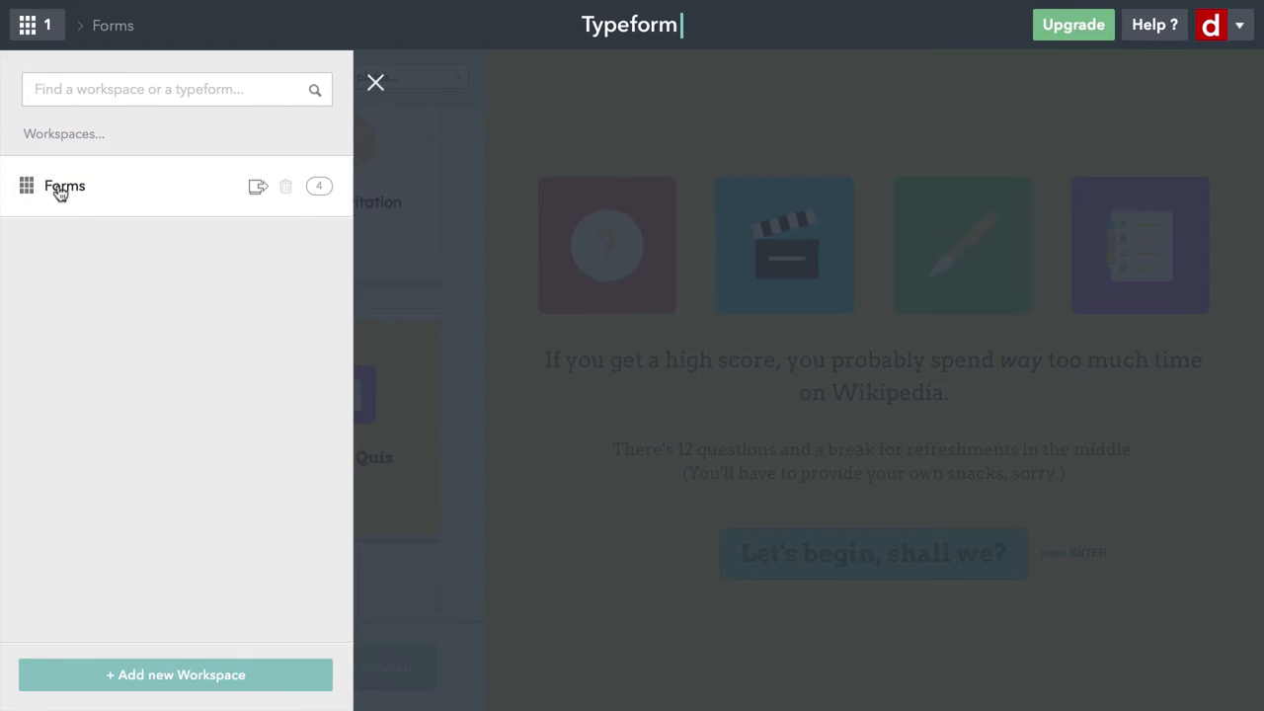
{"action": "left_click", "coordinate": [63, 186]}
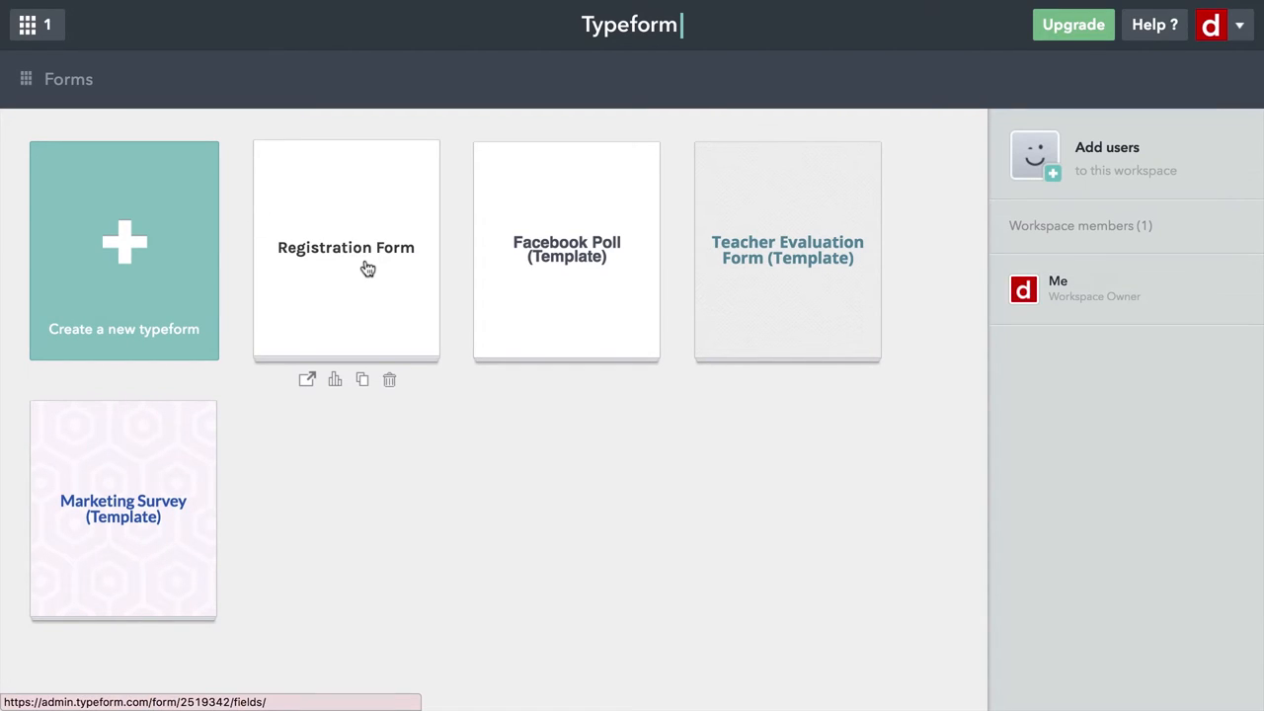
{"action": "left_click", "coordinate": [346, 247]}
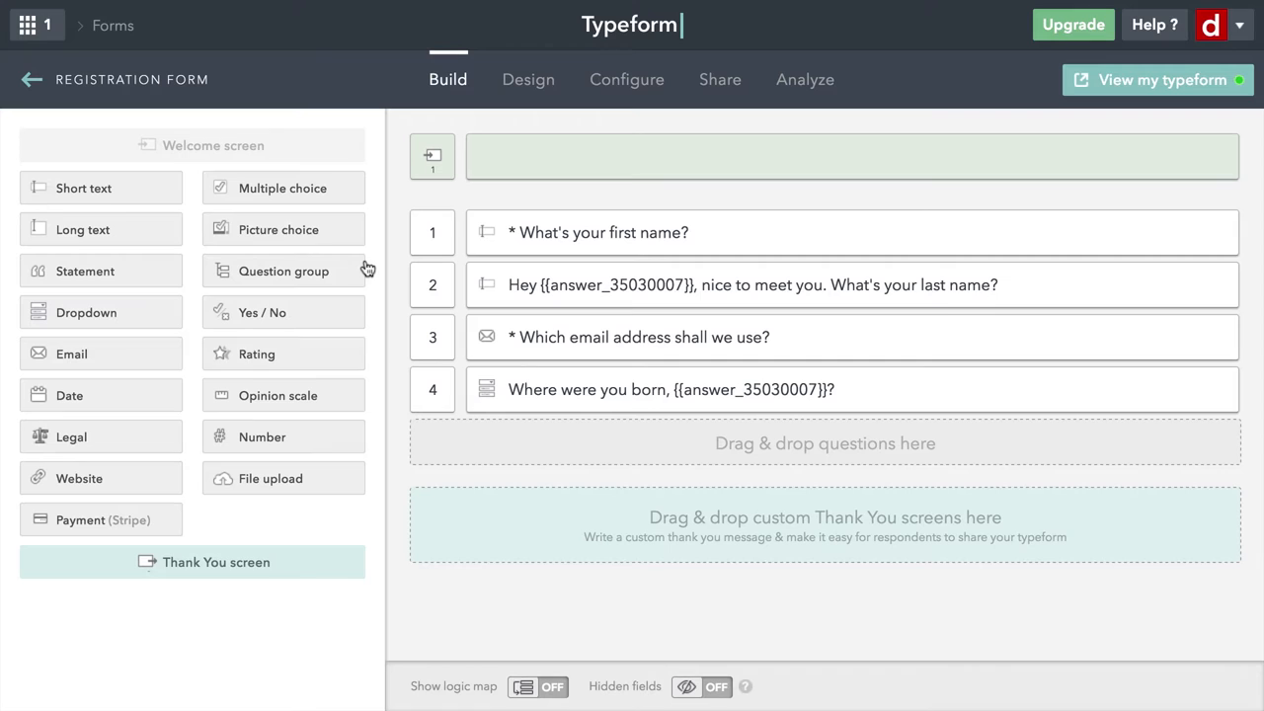
{"action": "mouse_move", "coordinate": [632, 170]}
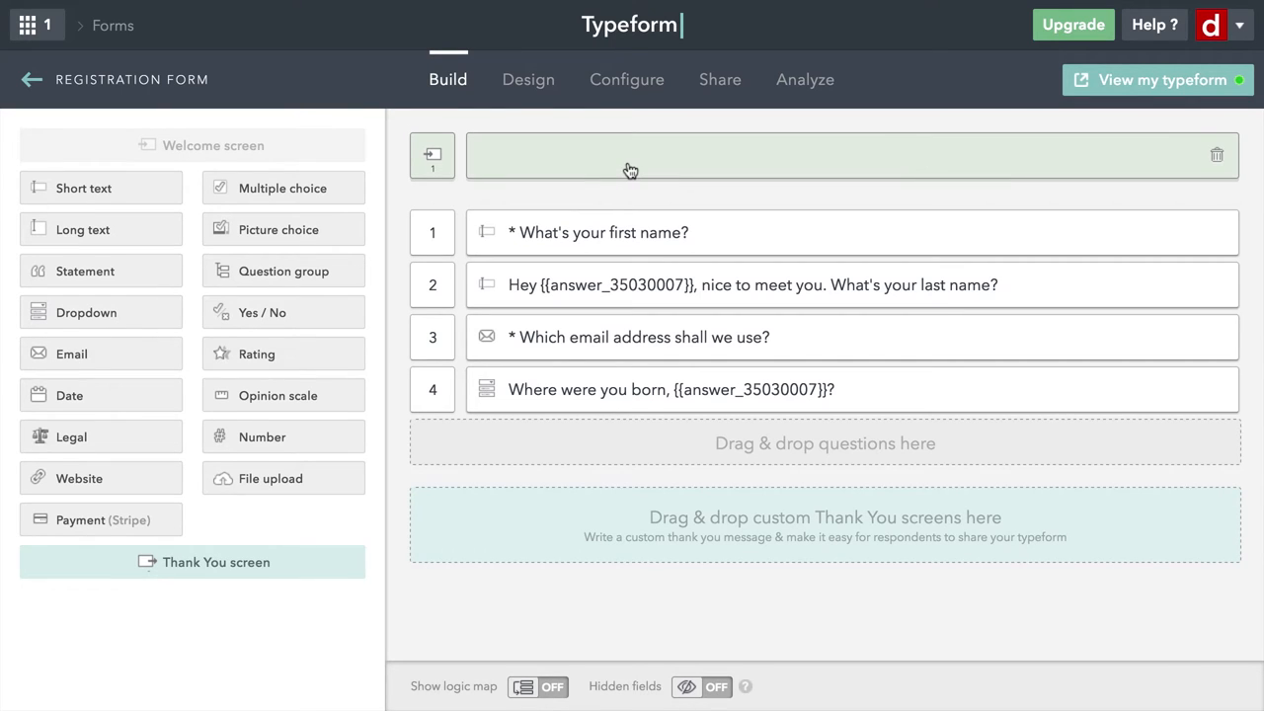
Edit the welcome screen and switch its media from Image to Video.
{"action": "left_click", "coordinate": [630, 154]}
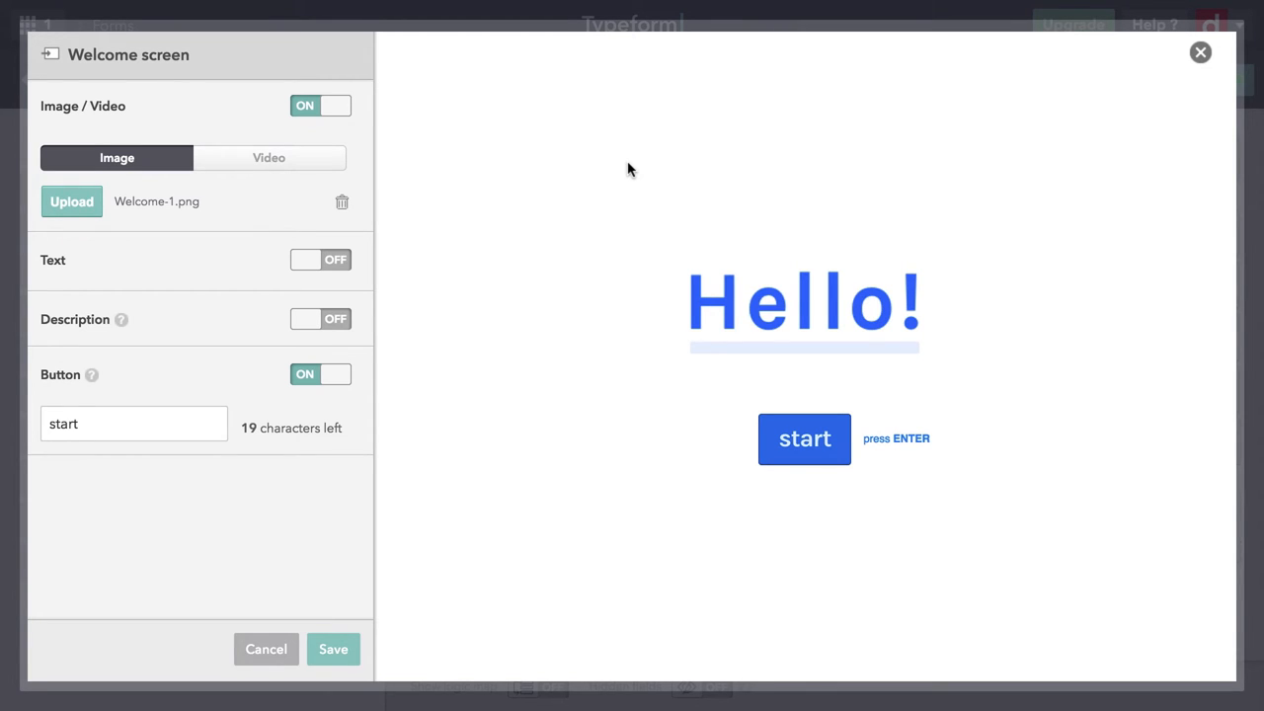
{"action": "mouse_move", "coordinate": [513, 174]}
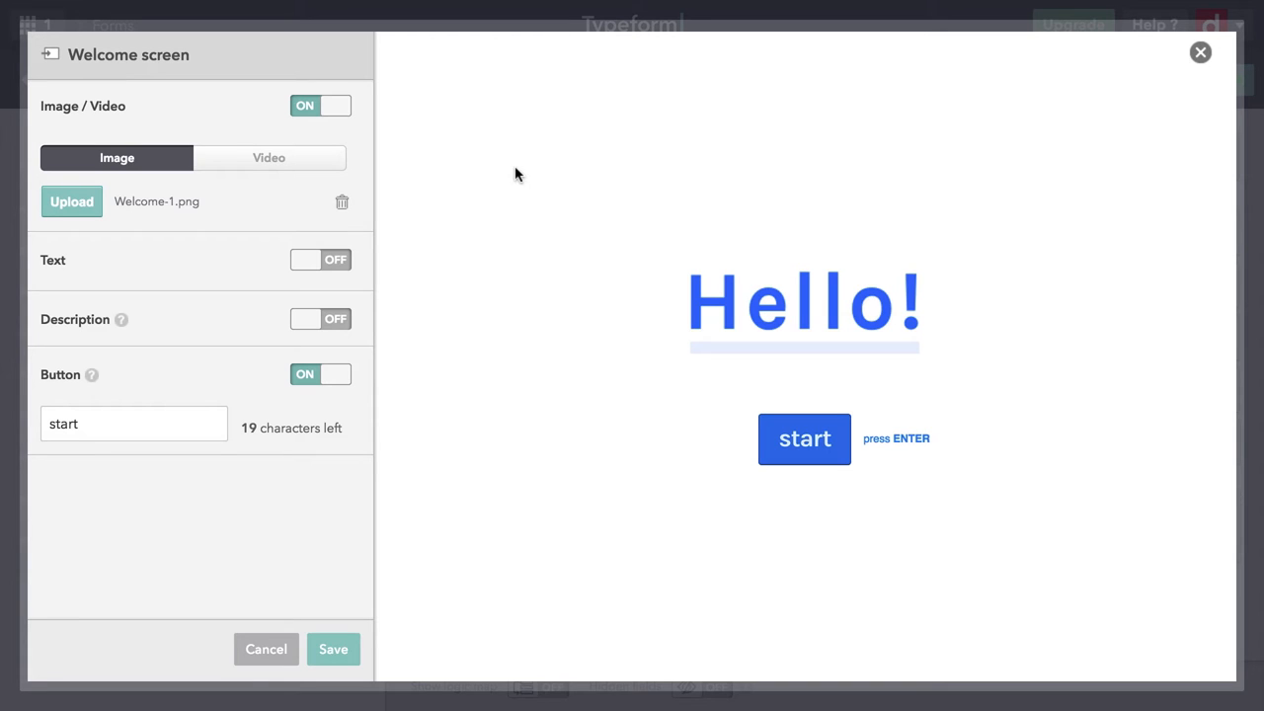
{"action": "mouse_move", "coordinate": [269, 158]}
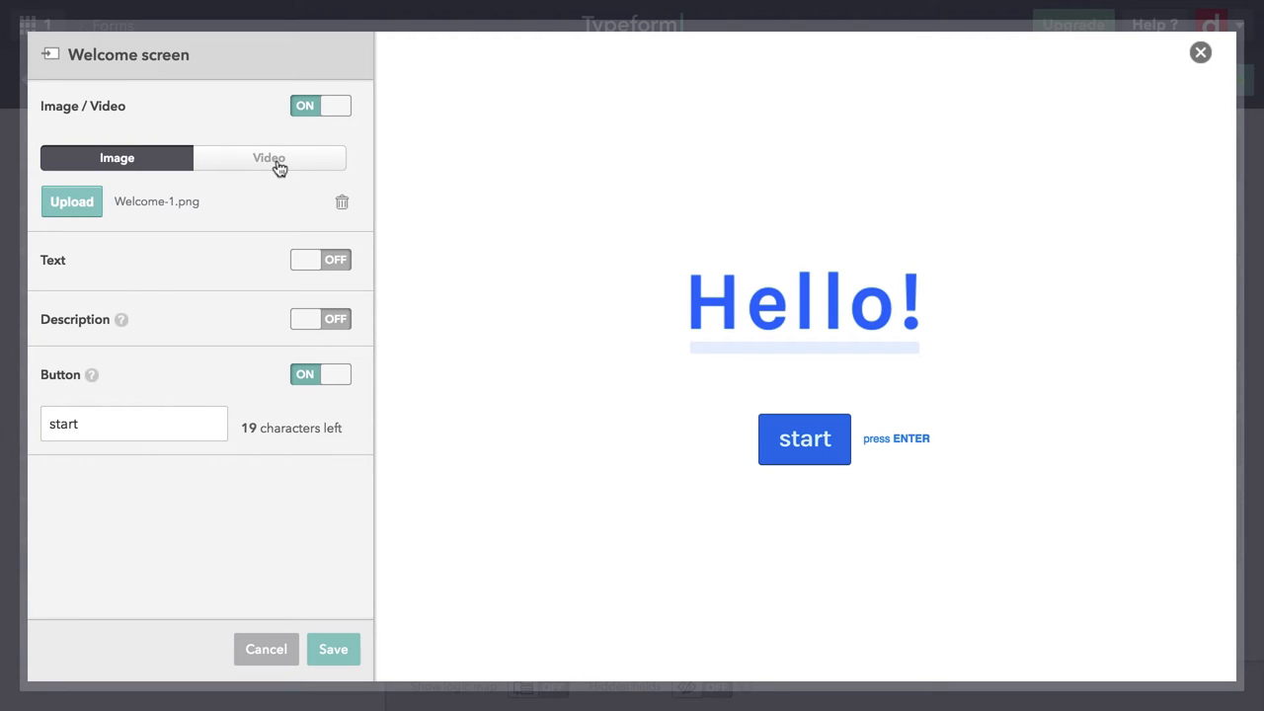
{"action": "left_click", "coordinate": [269, 158]}
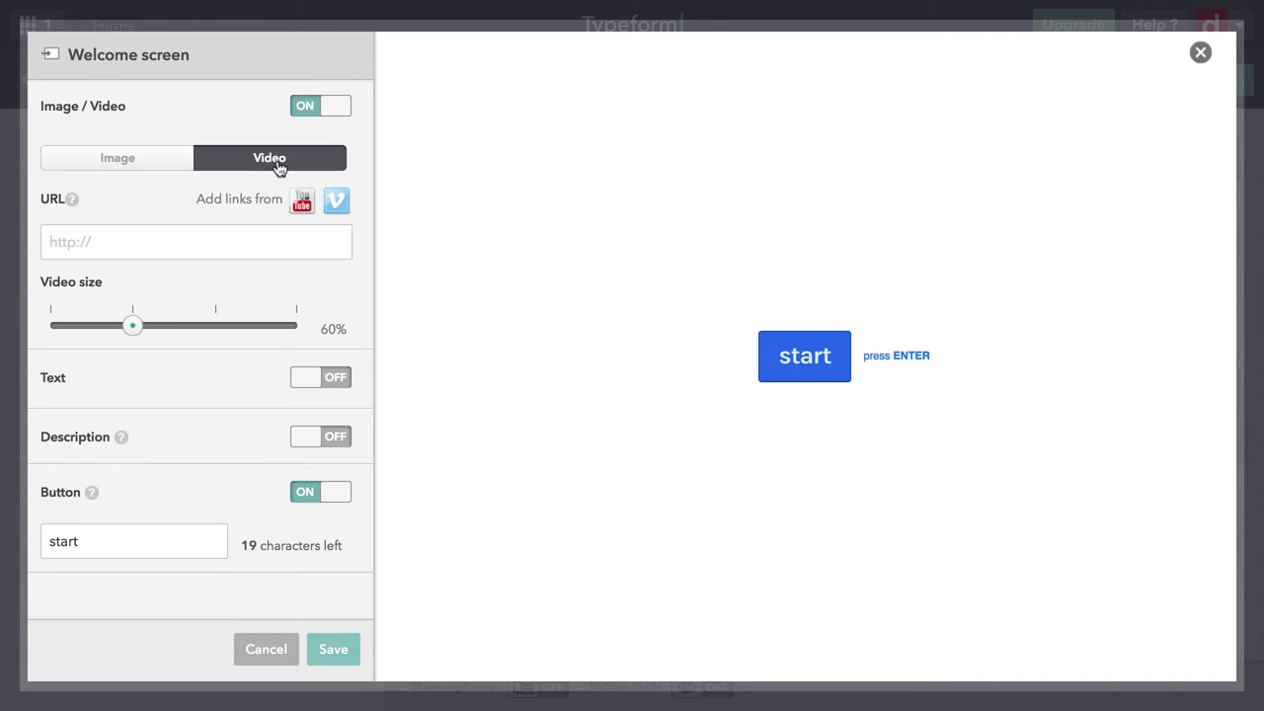
{"action": "mouse_move", "coordinate": [280, 195]}
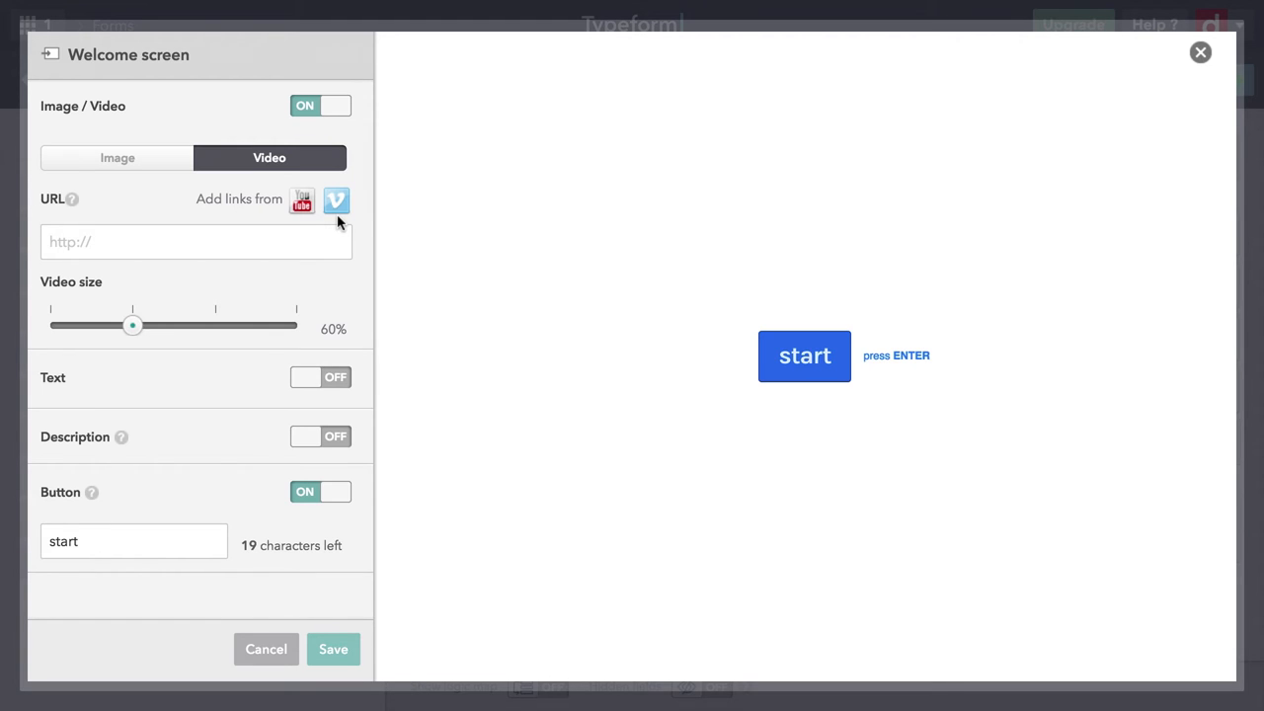
{"action": "left_click", "coordinate": [196, 241]}
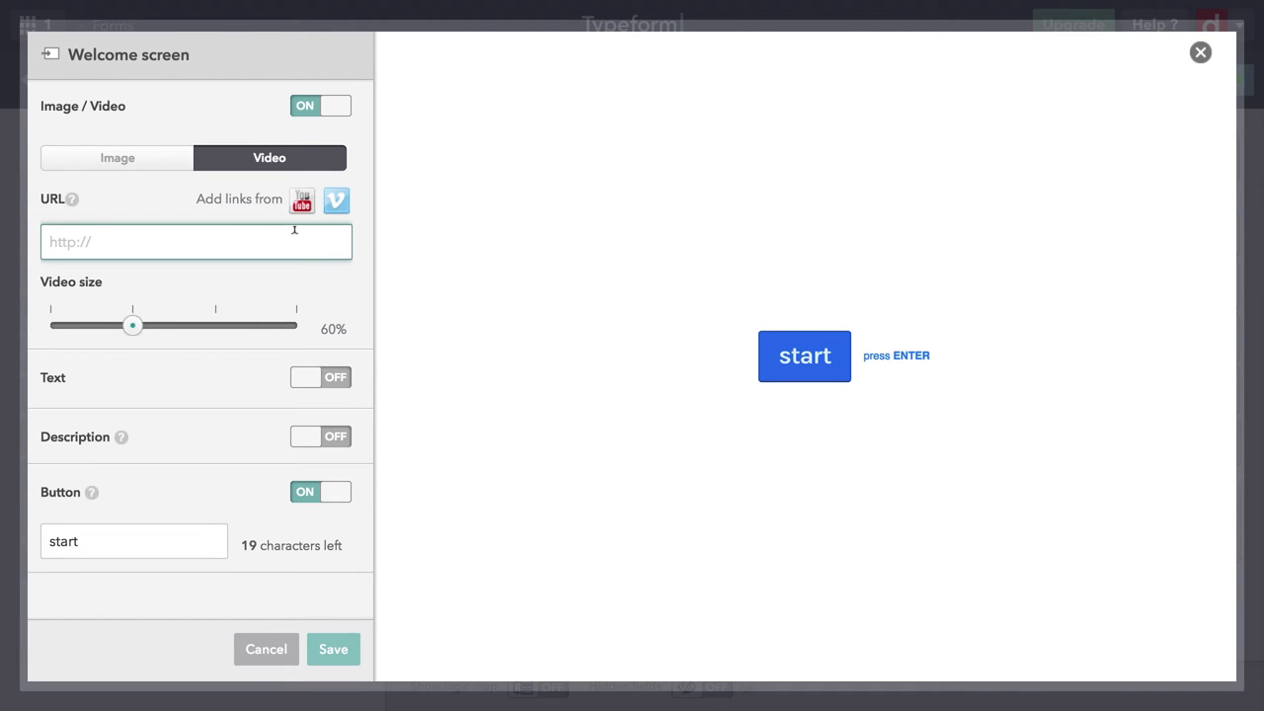
{"action": "type", "text": "https://youtu.be/598HHVJF5U0"}
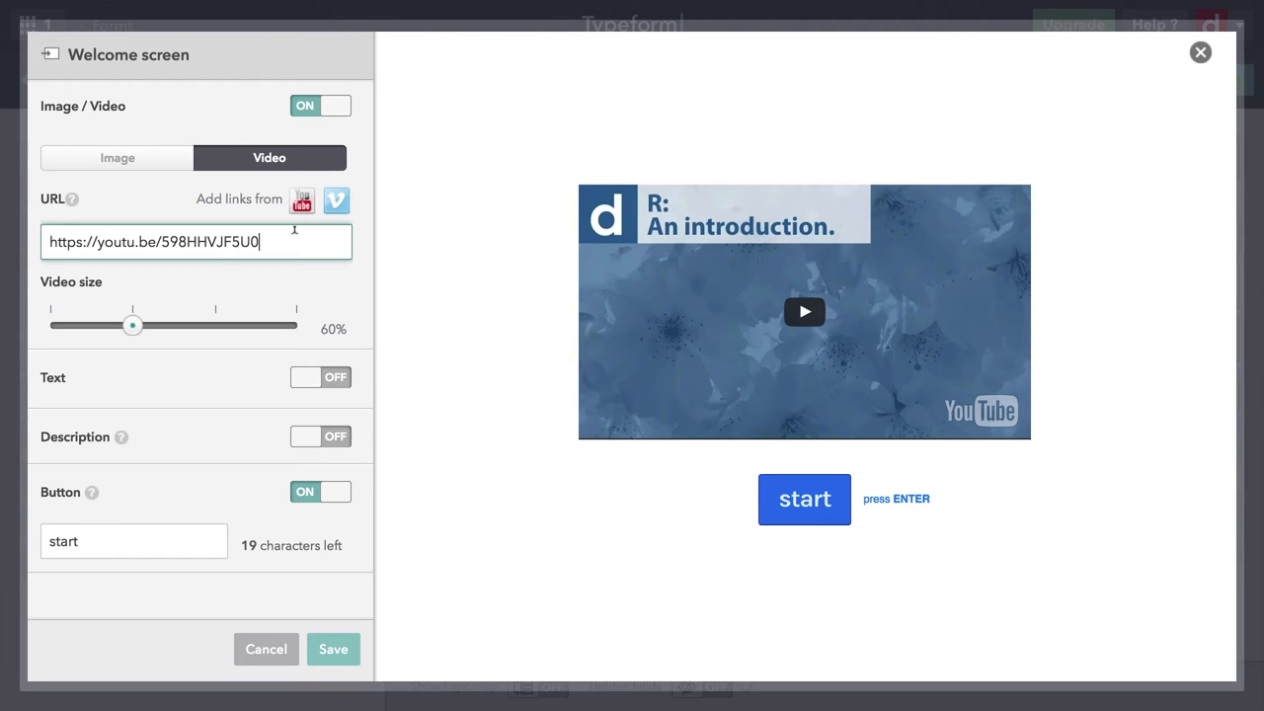
{"action": "mouse_move", "coordinate": [256, 316]}
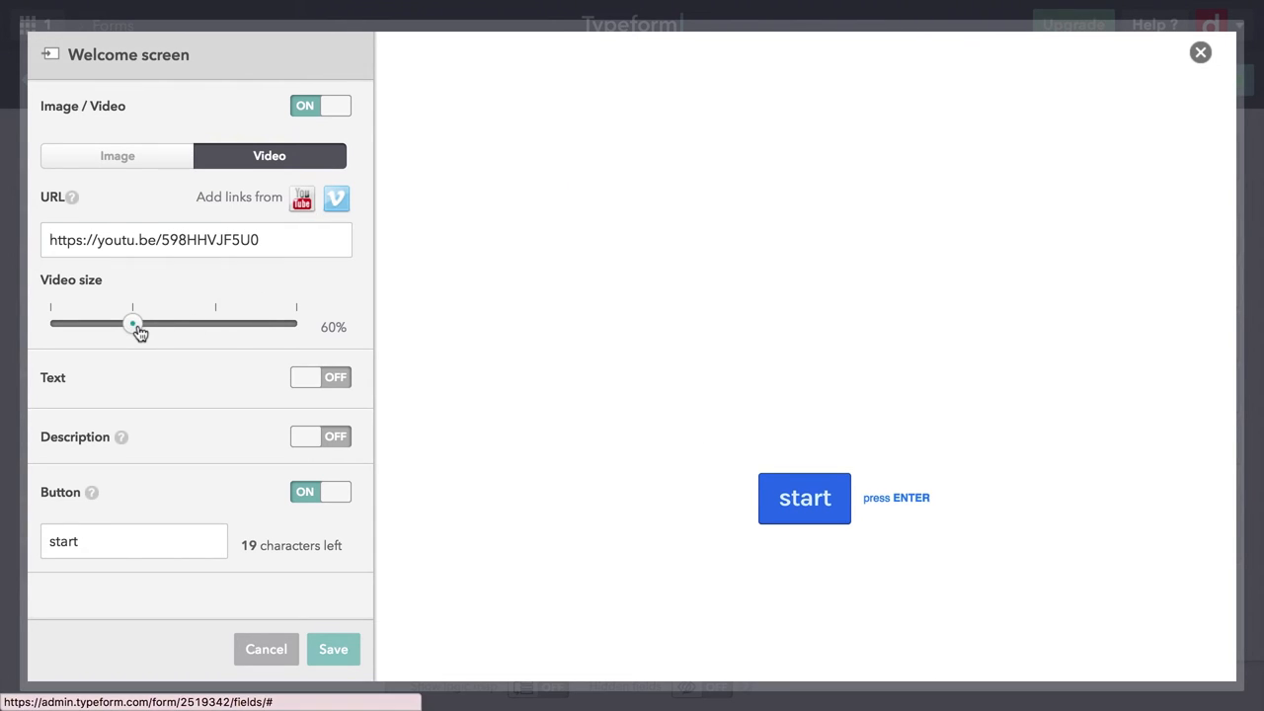
Adjust the video size through 40%, 80% and 100%, settling on 80%.
{"action": "left_click_drag", "start_coordinate": [132, 324], "coordinate": [50, 324]}
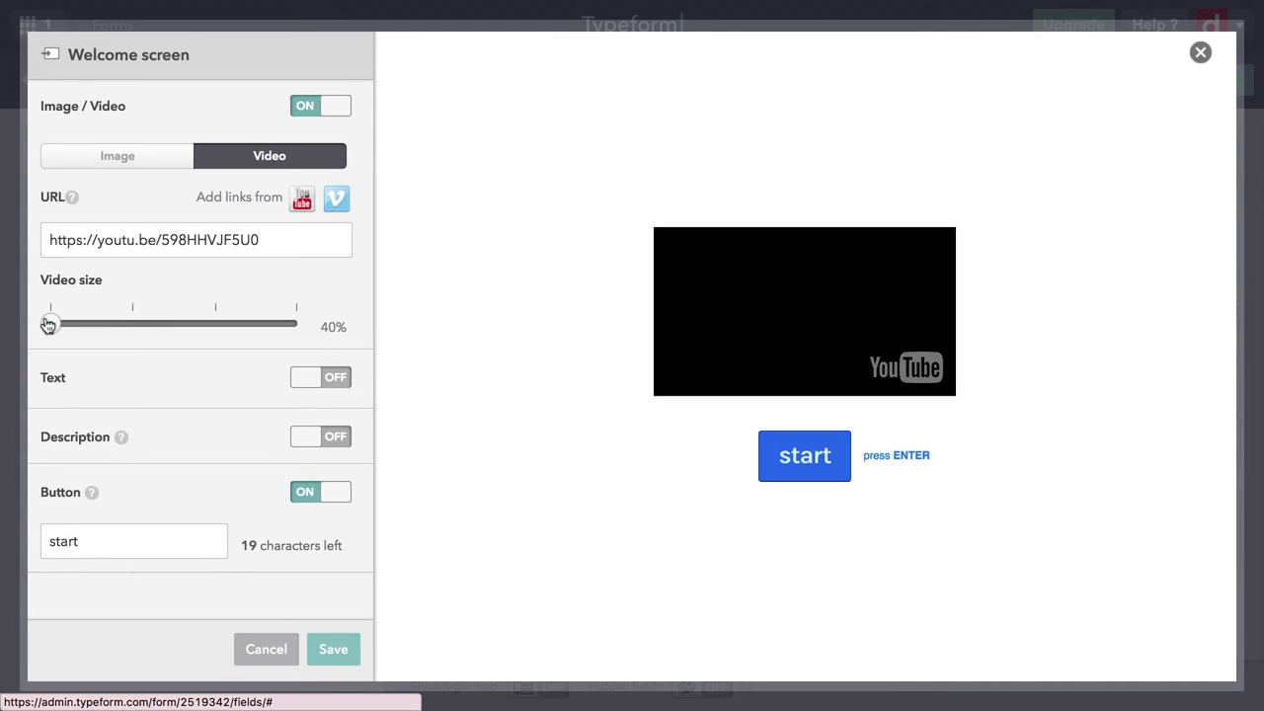
{"action": "left_click_drag", "start_coordinate": [51, 324], "coordinate": [251, 324]}
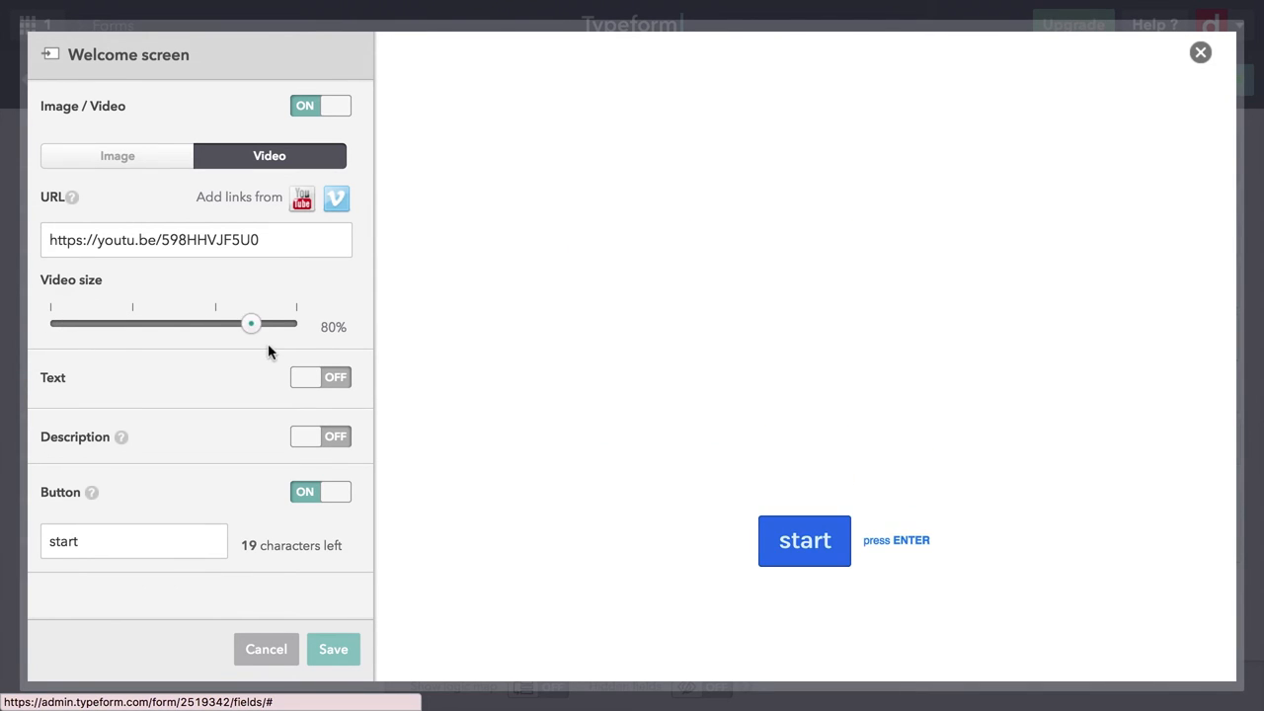
{"action": "left_click_drag", "start_coordinate": [251, 324], "coordinate": [296, 326]}
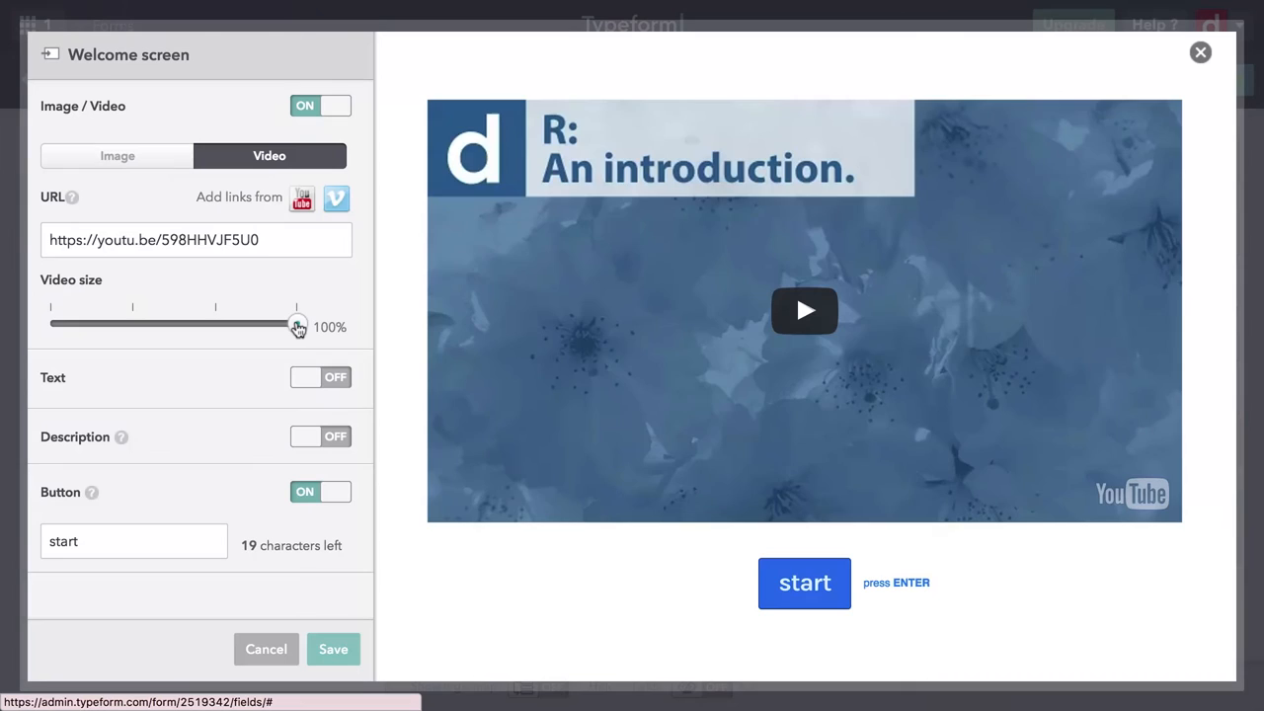
{"action": "left_click_drag", "start_coordinate": [296, 324], "coordinate": [216, 324]}
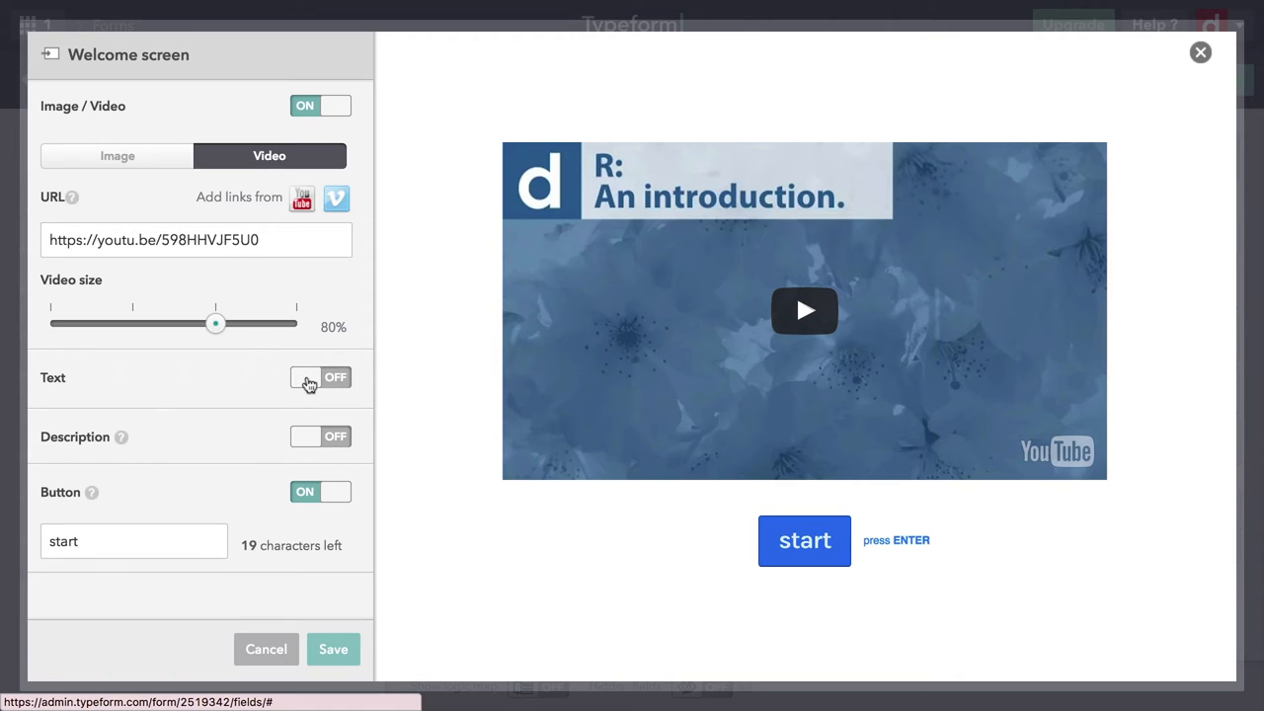
Turn on welcome text reading "Let's see what you learned in R: An introduction!" with the course name in bold.
{"action": "left_click", "coordinate": [320, 378]}
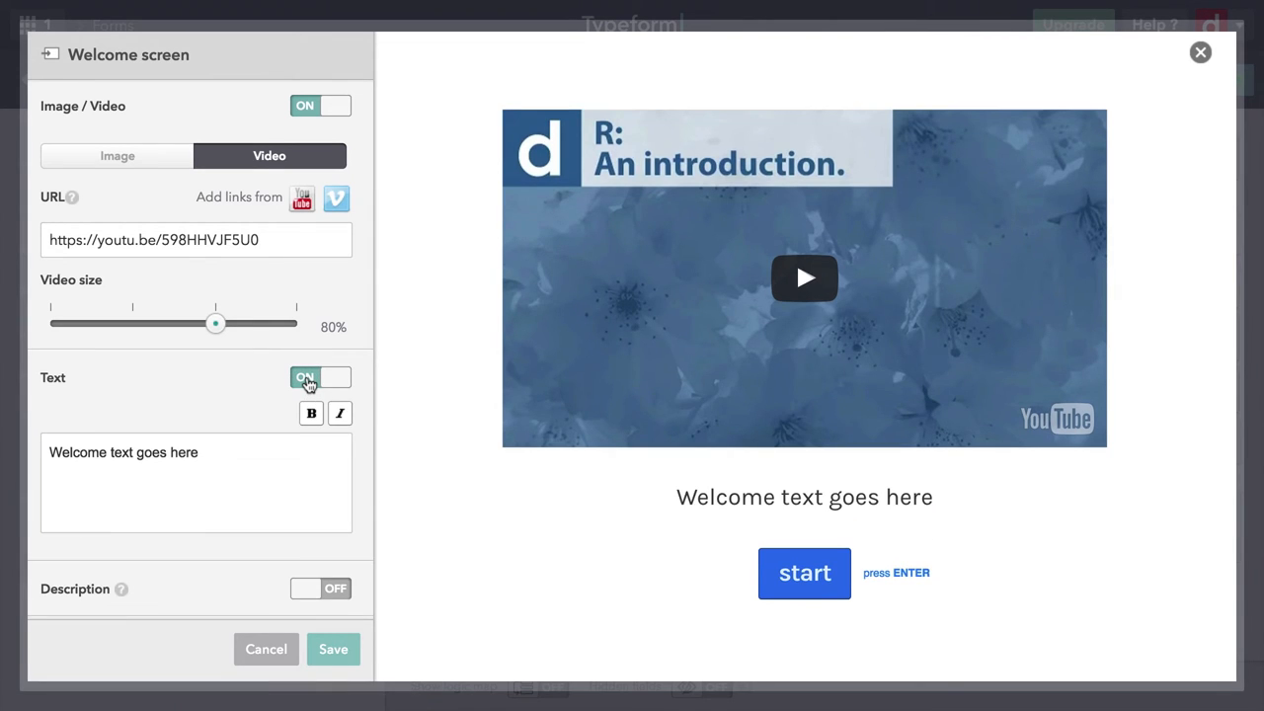
{"action": "double_click", "coordinate": [122, 453]}
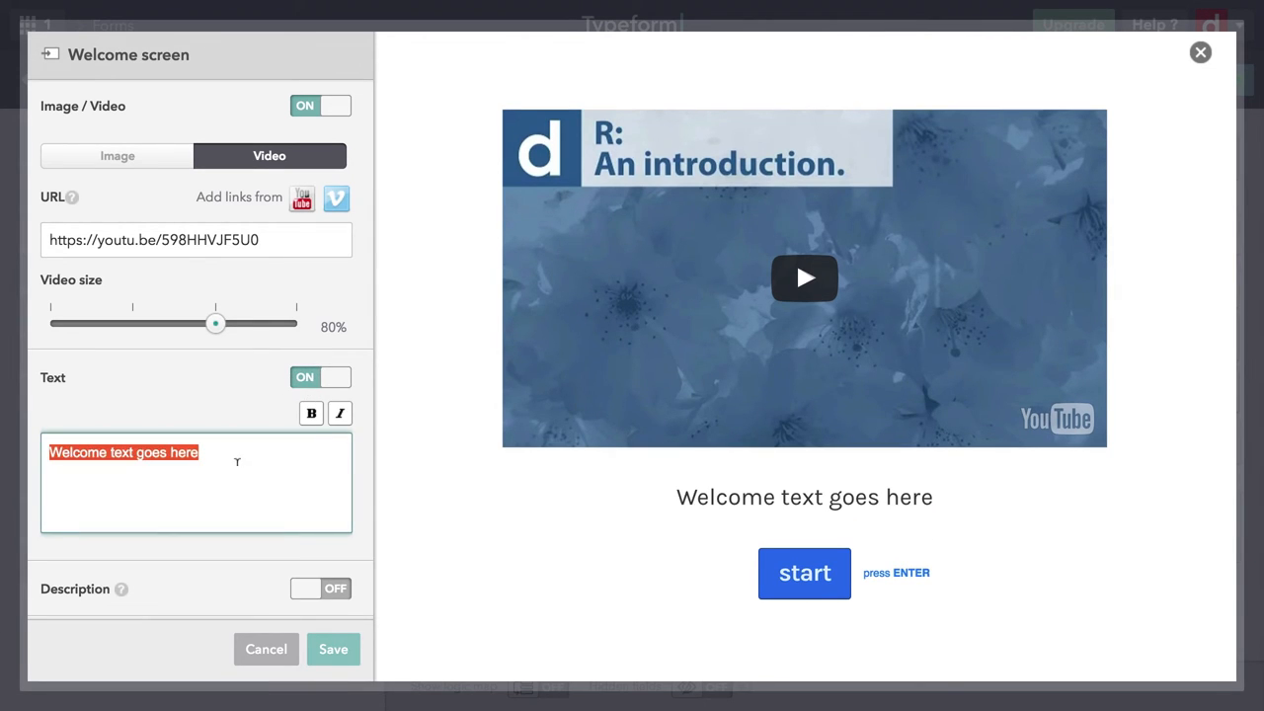
{"action": "type", "text": "Let's see what you learne"}
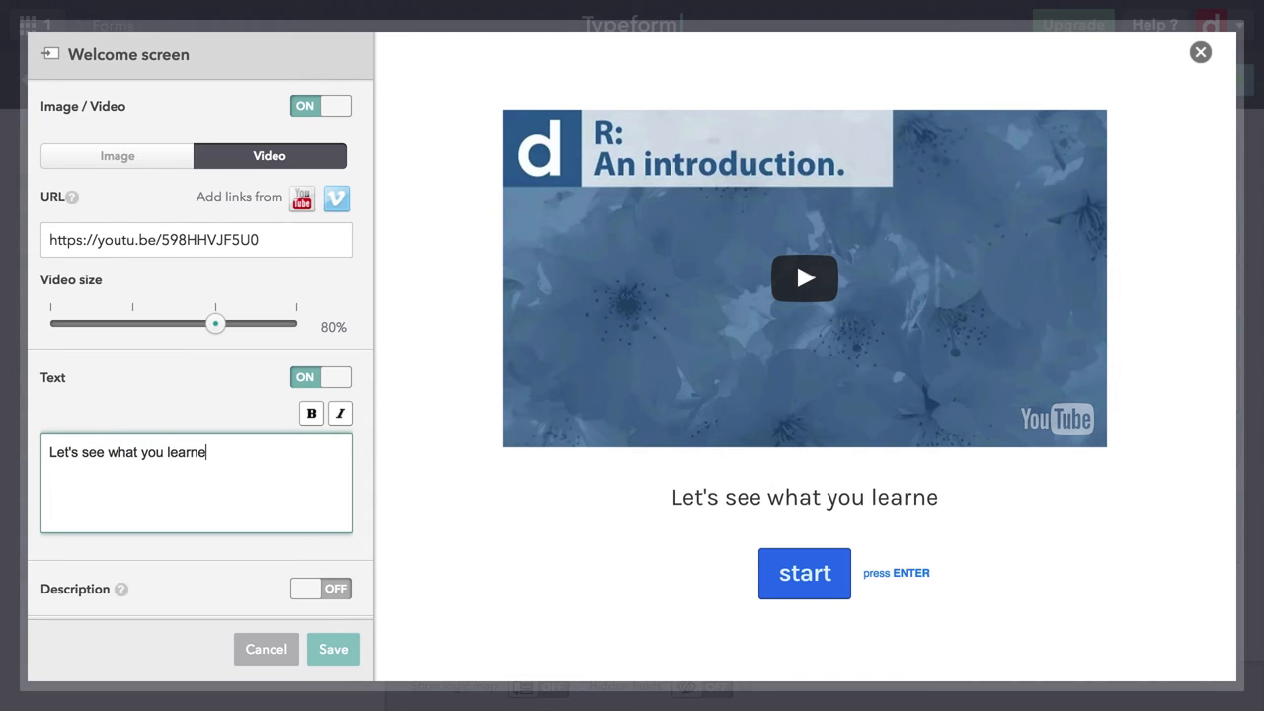
{"action": "type", "text": "d in R: An"}
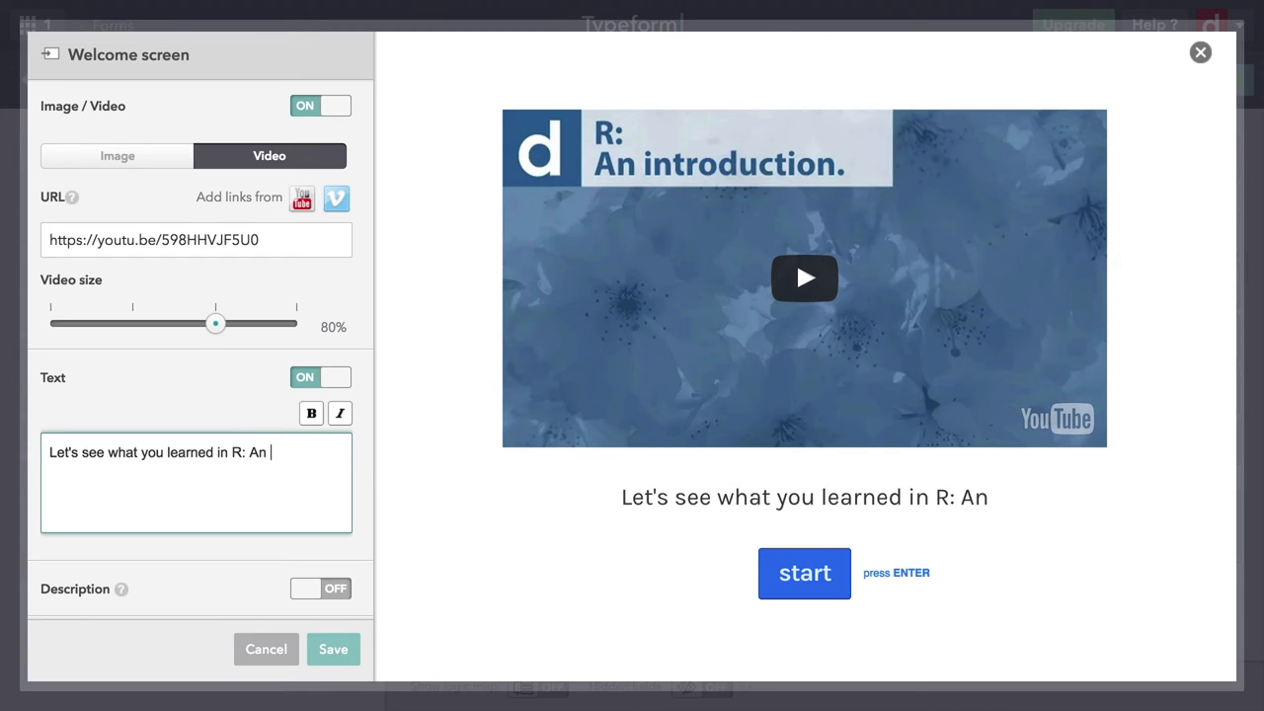
{"action": "type", "text": "introducti"}
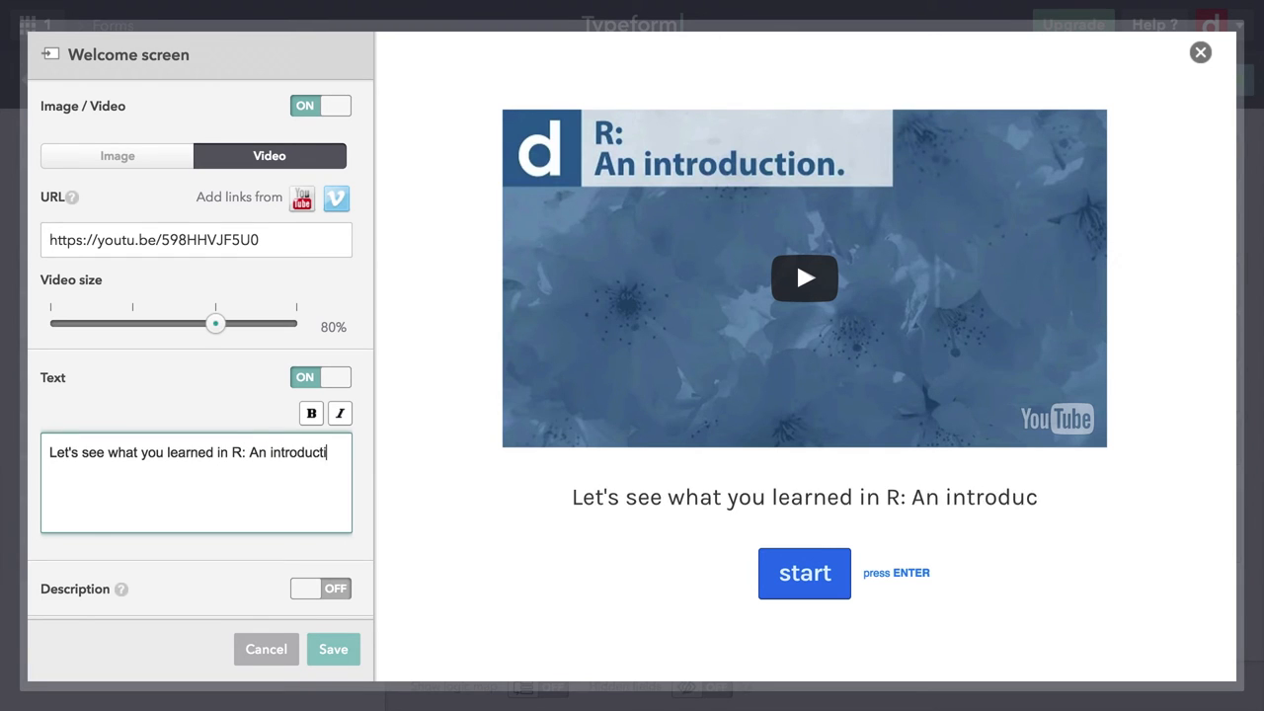
{"action": "type", "text": "ion!"}
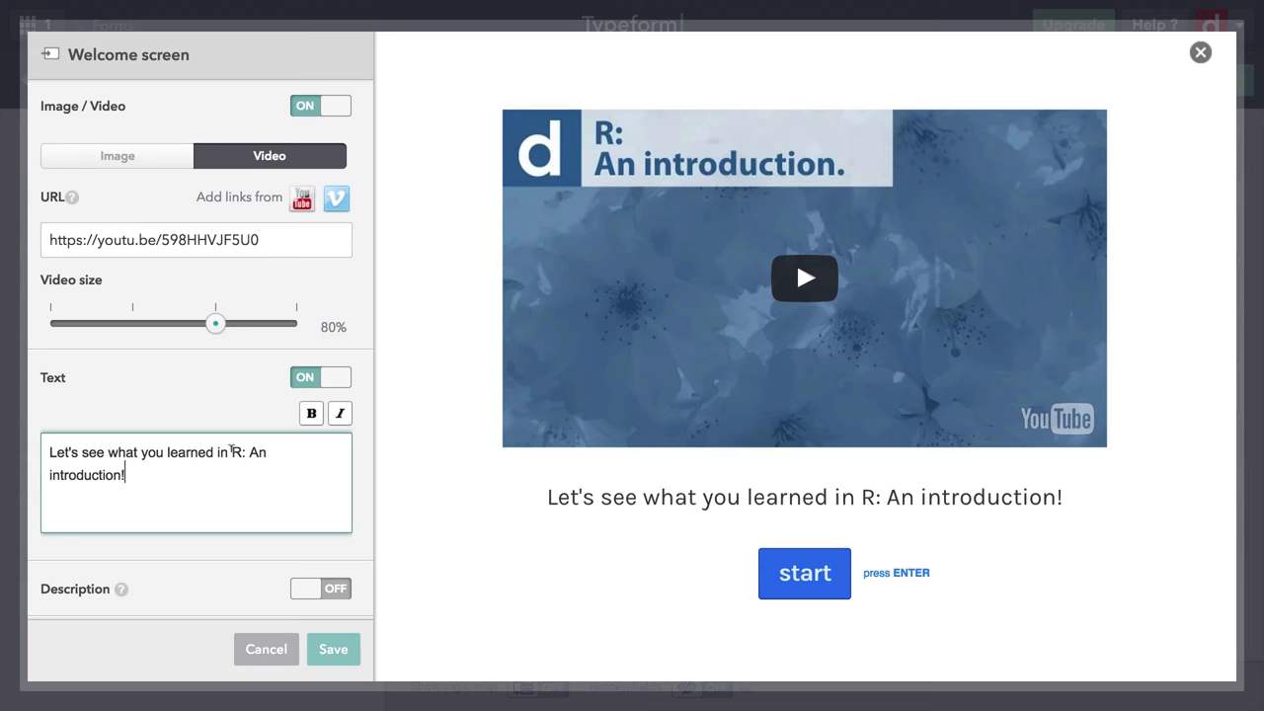
{"action": "left_click", "coordinate": [312, 413]}
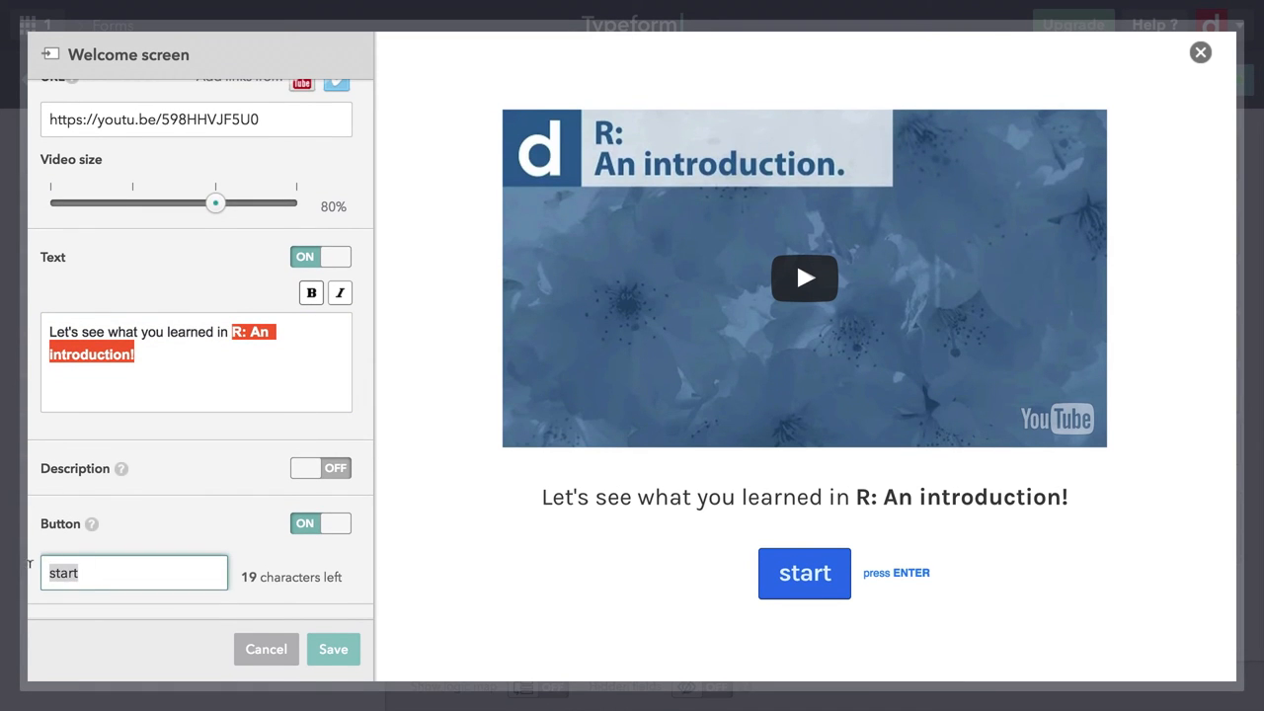
Relabel the button "Let's get started!" and play the embedded video in the preview.
{"action": "type", "text": "Let's get"}
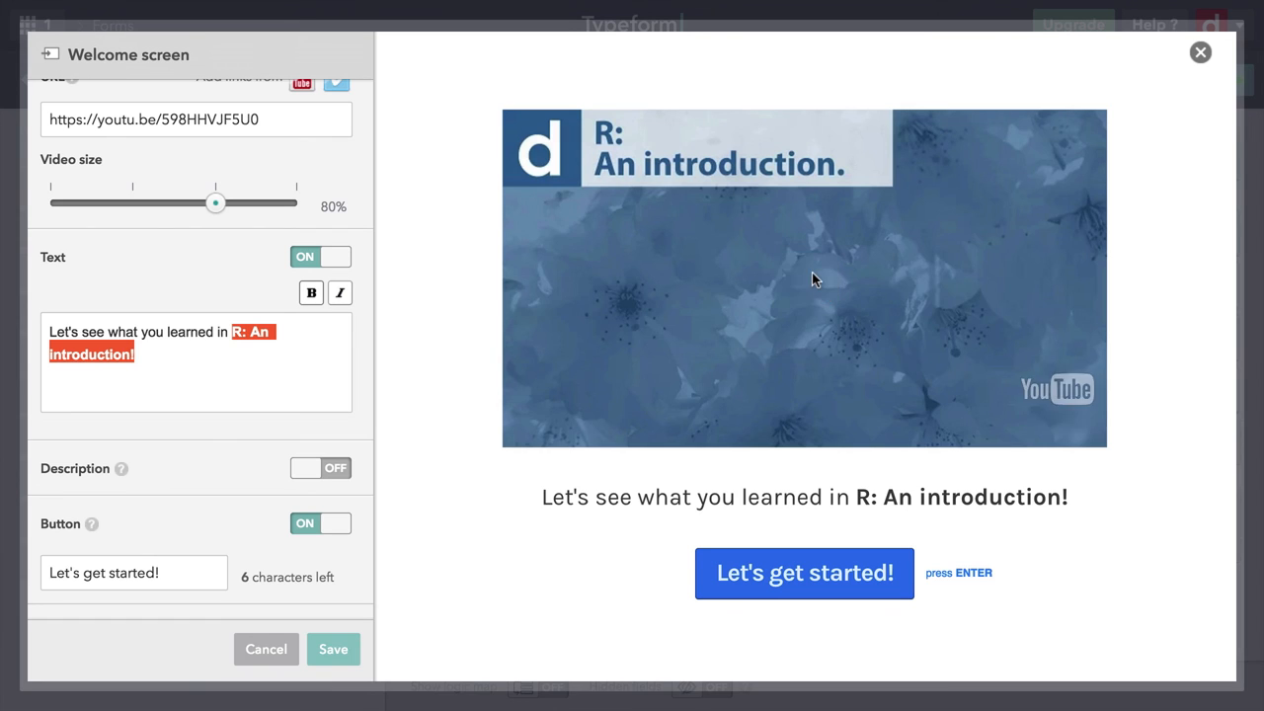
{"action": "left_click", "coordinate": [804, 277]}
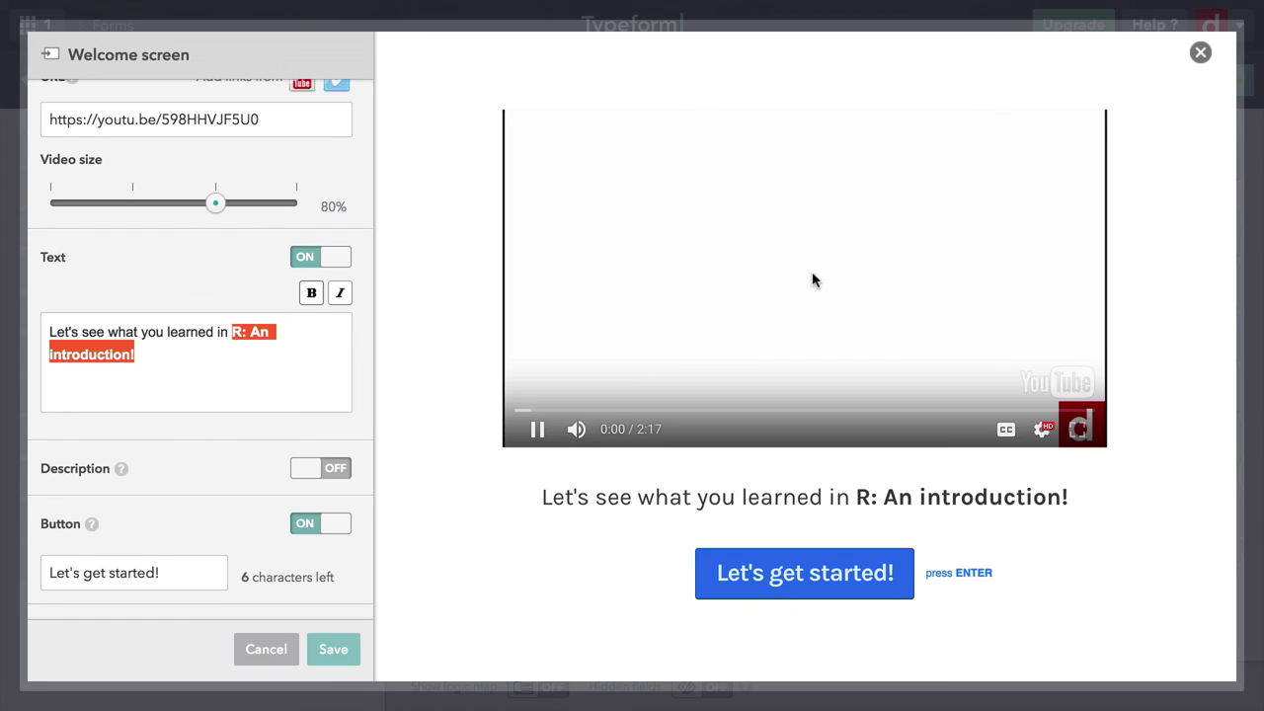
{"action": "left_click", "coordinate": [537, 429]}
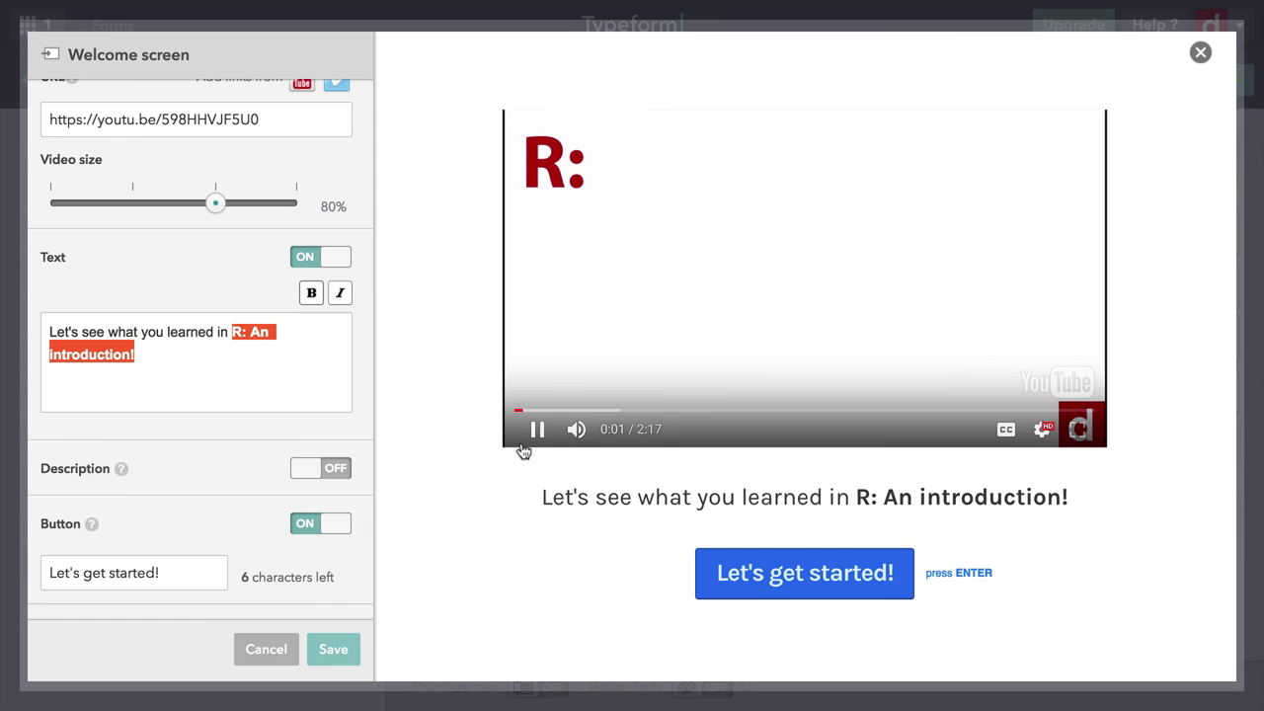